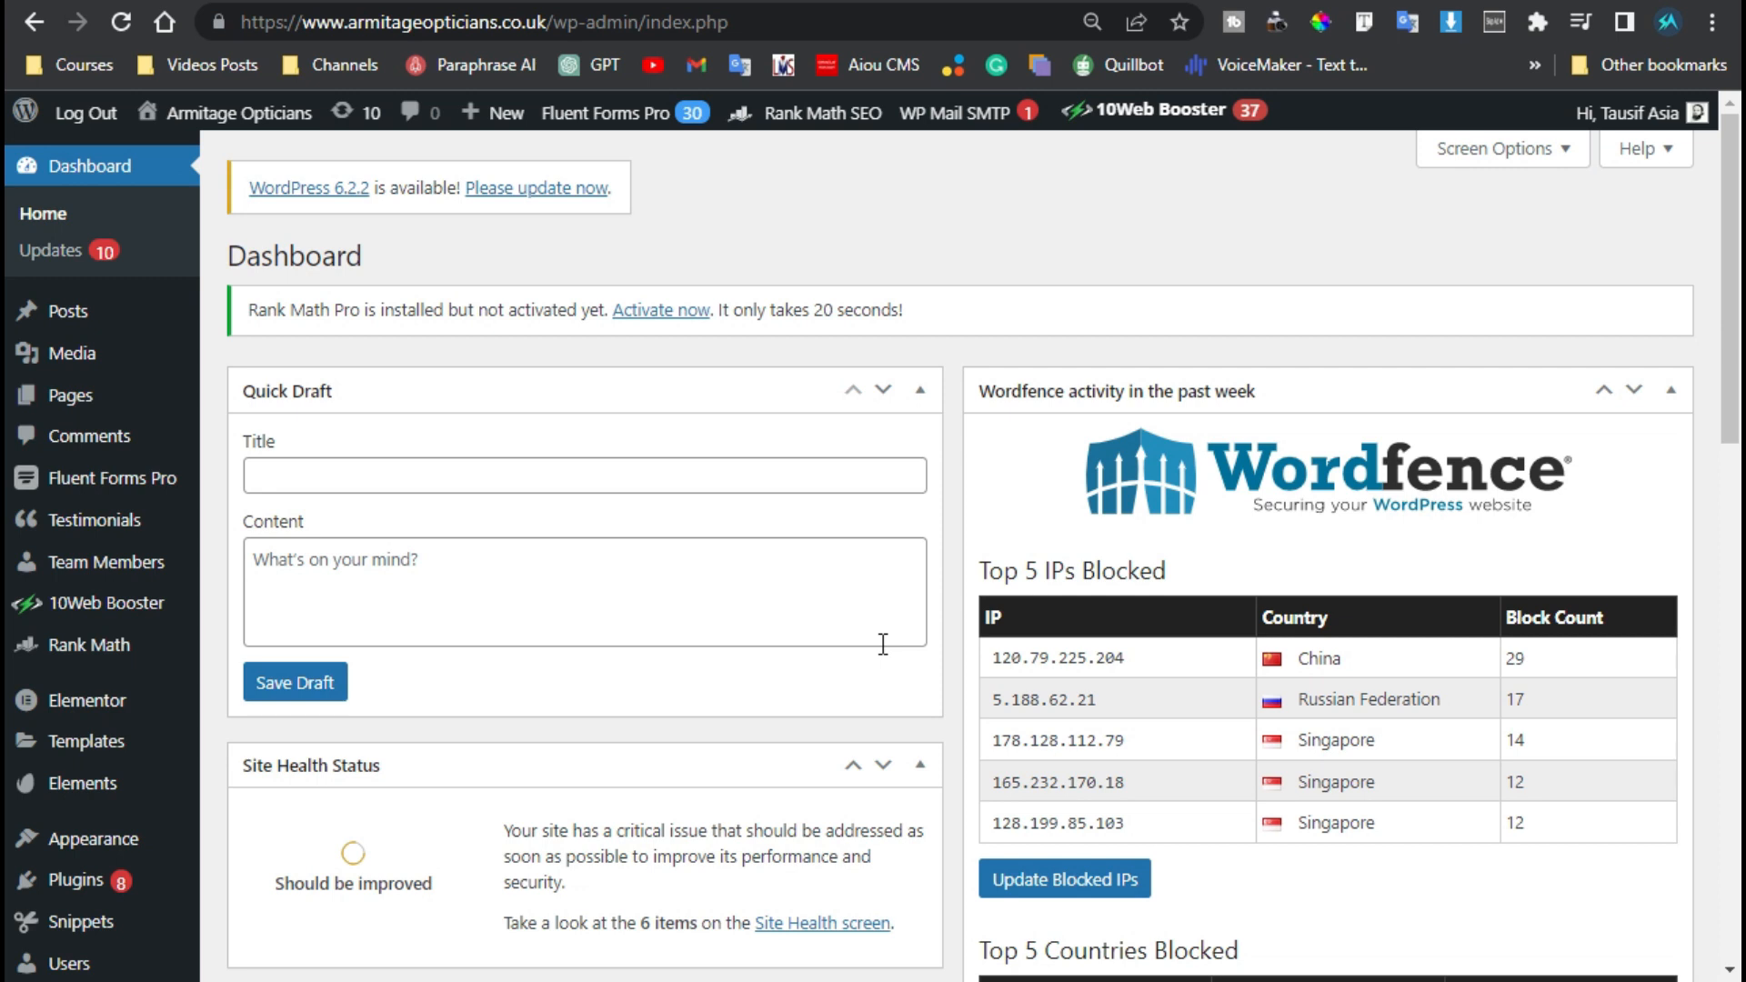
mouse_move(897, 662)
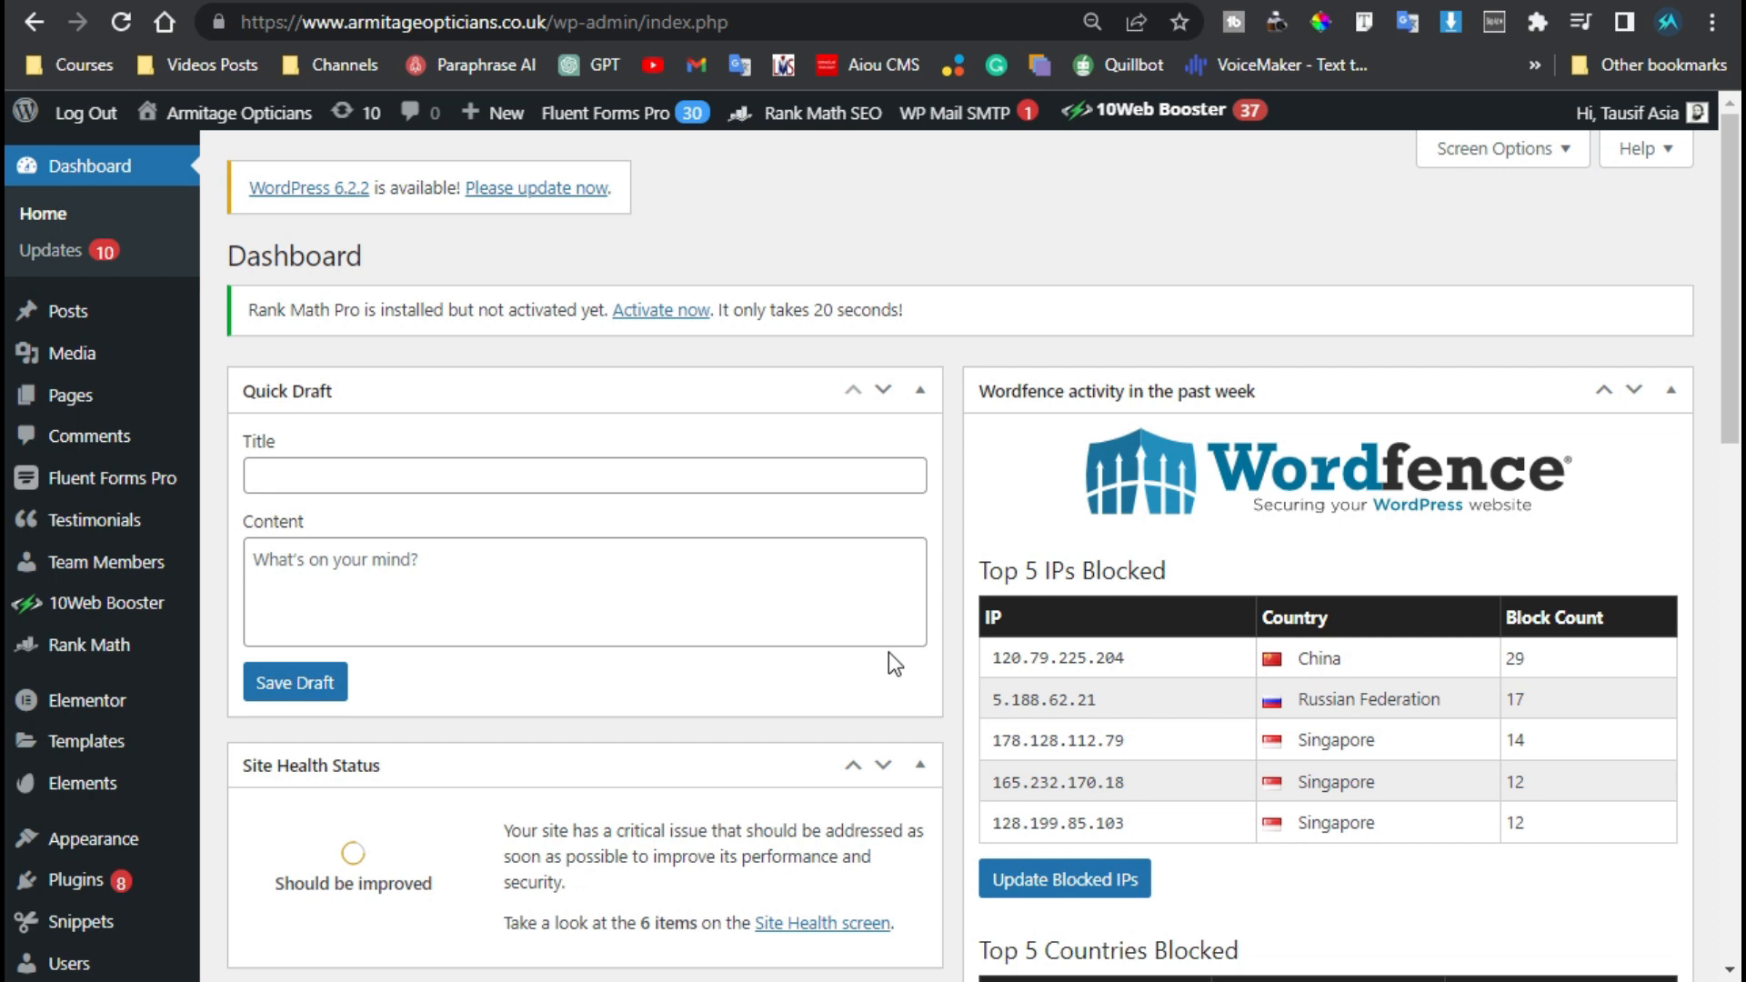
mouse_move(995, 326)
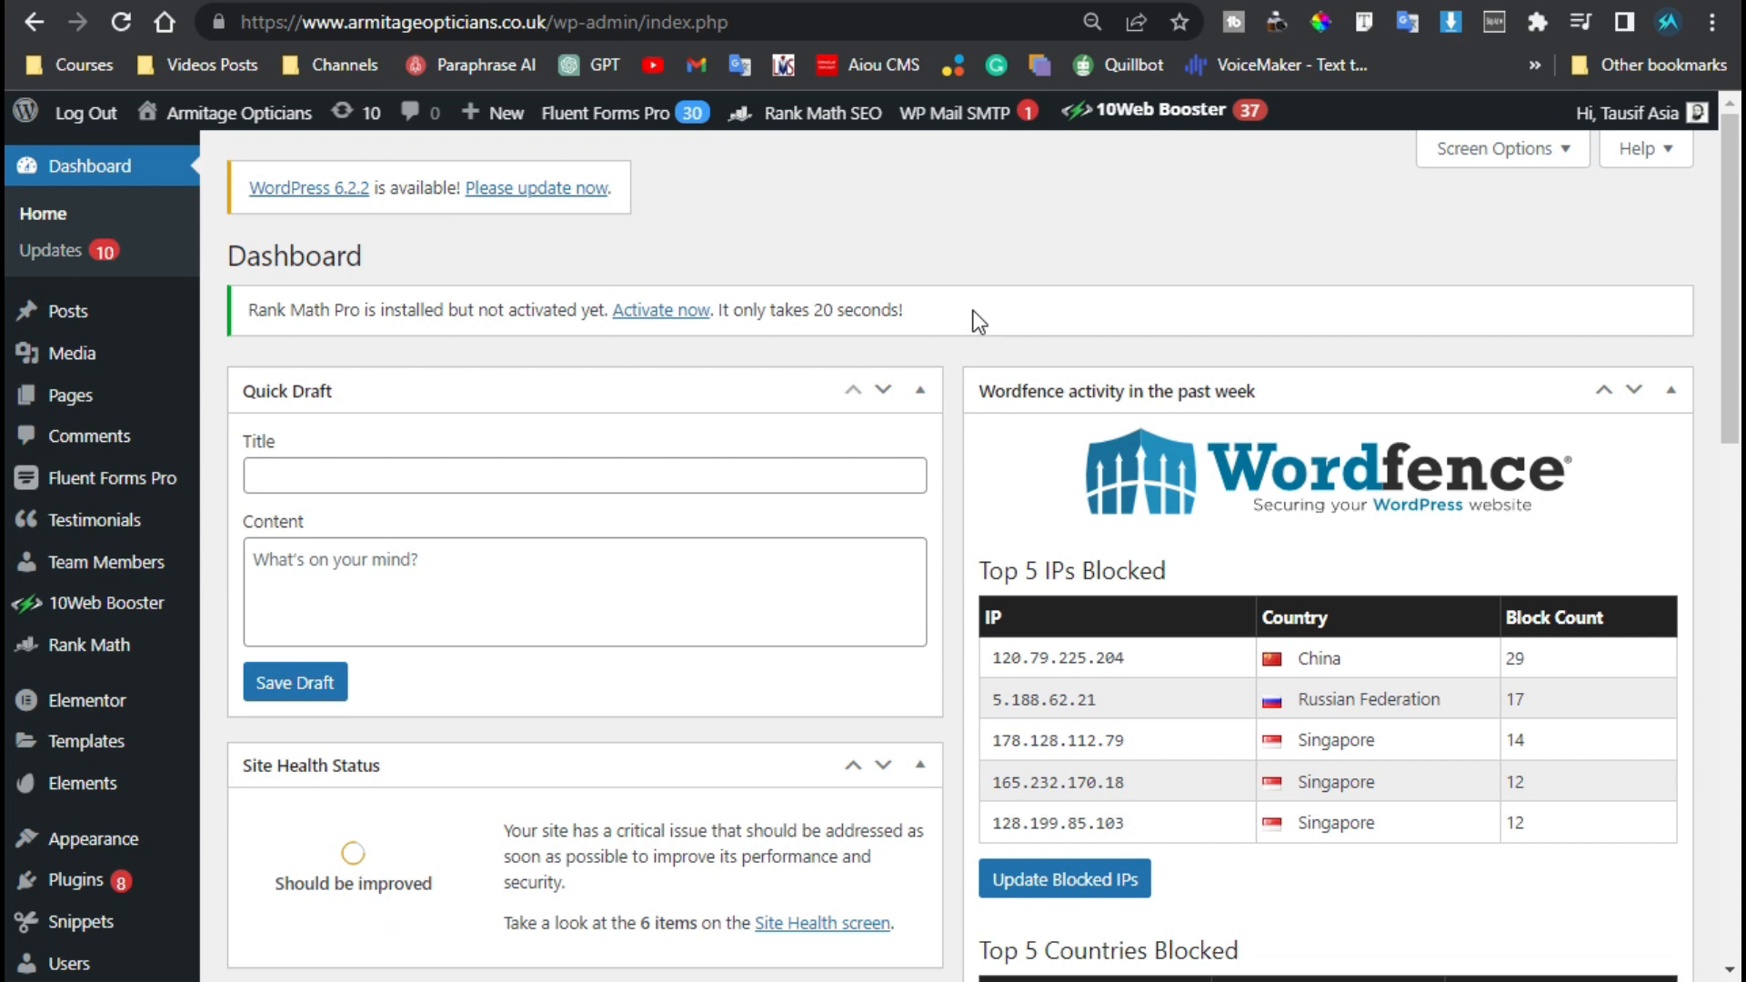
- Search the plugin directory for 'file manager' and confirm File Manager is already active
scroll("down", 3)
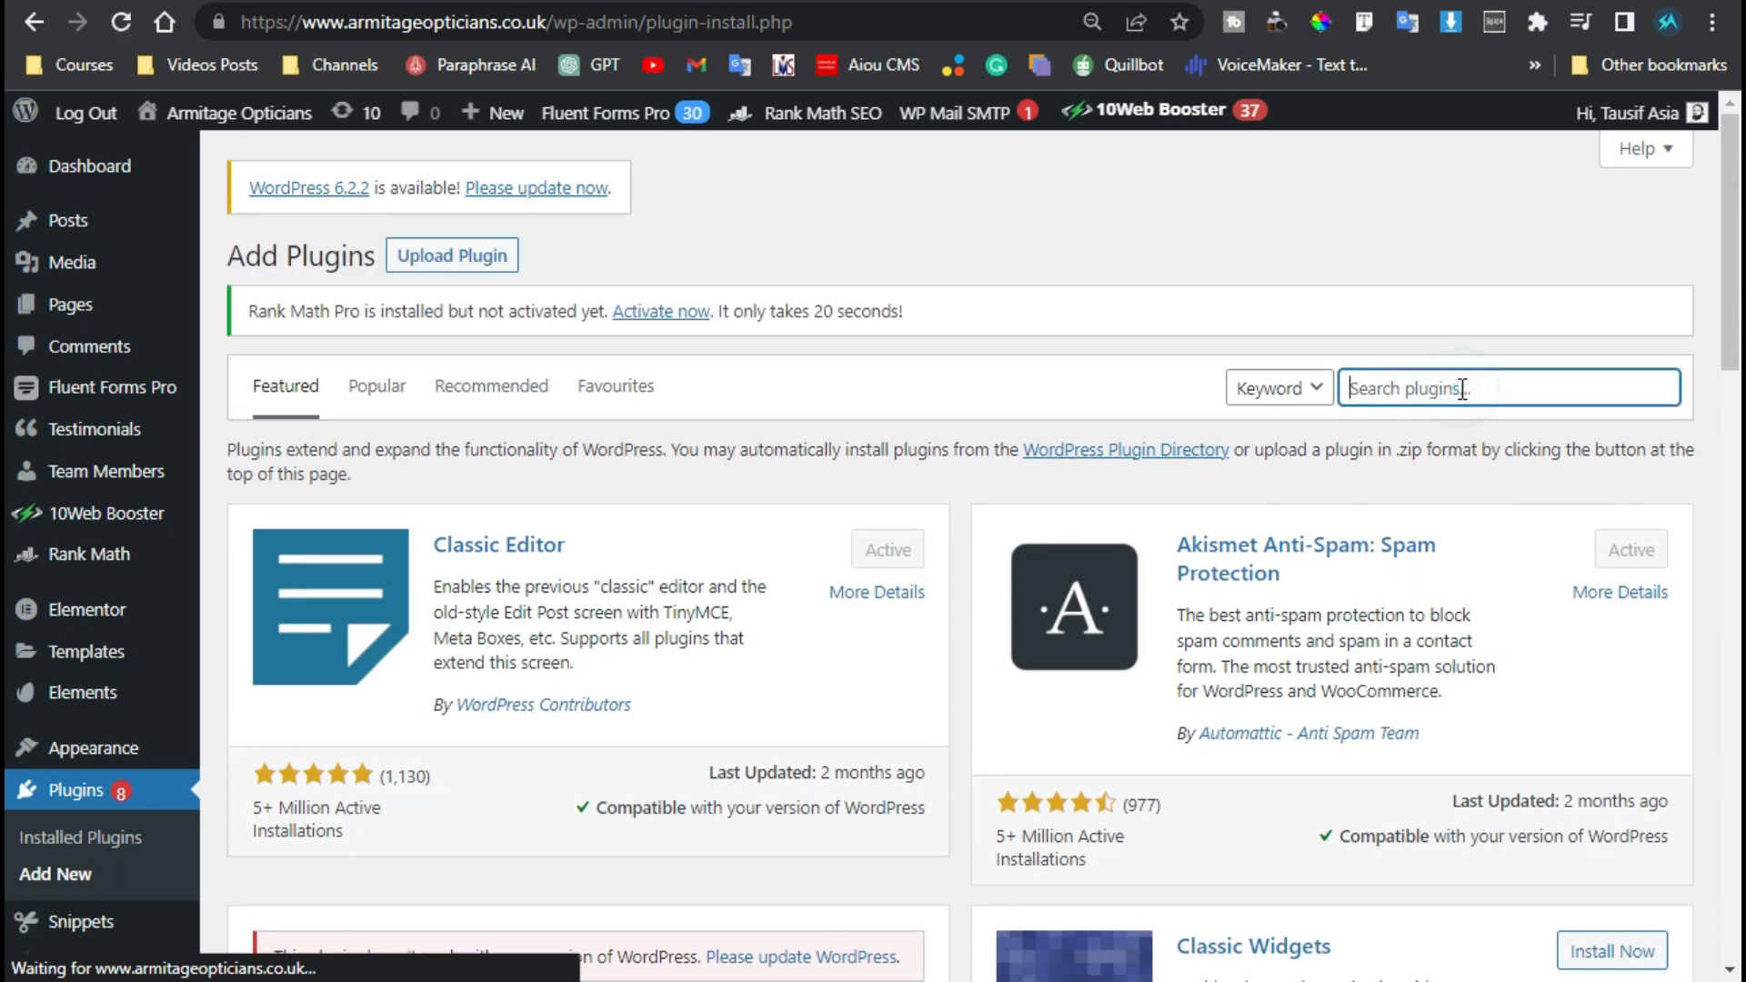
type("file manager")
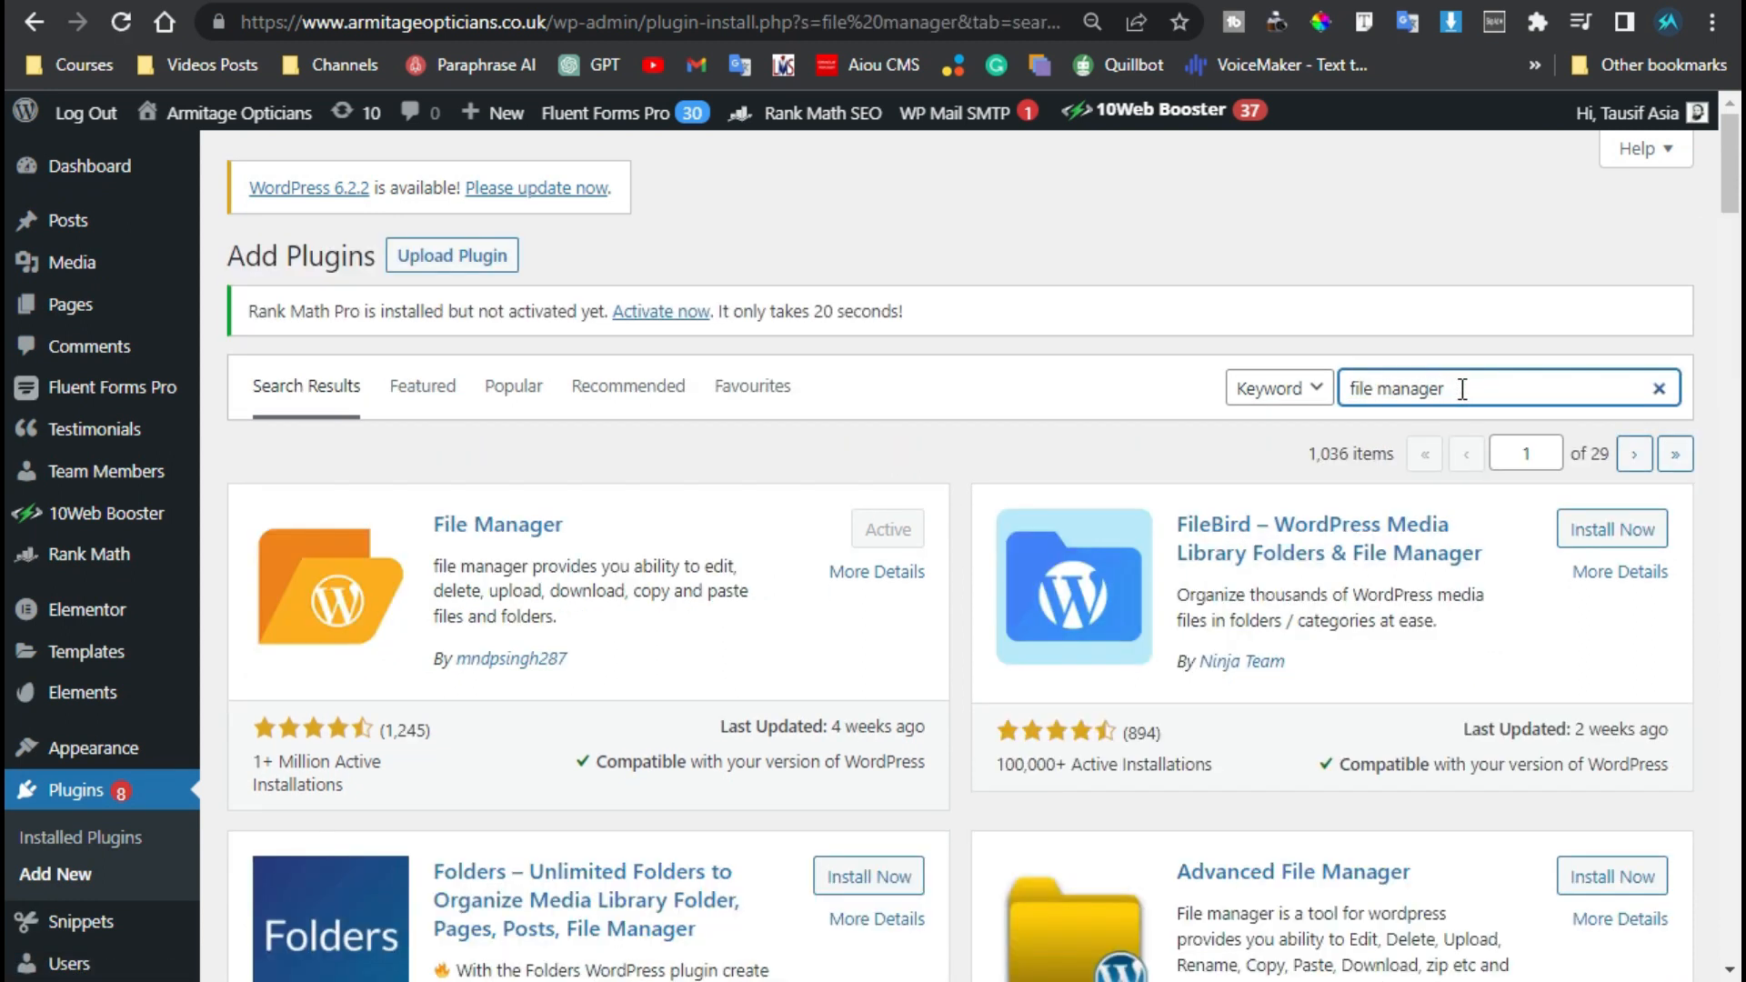
mouse_move(964, 635)
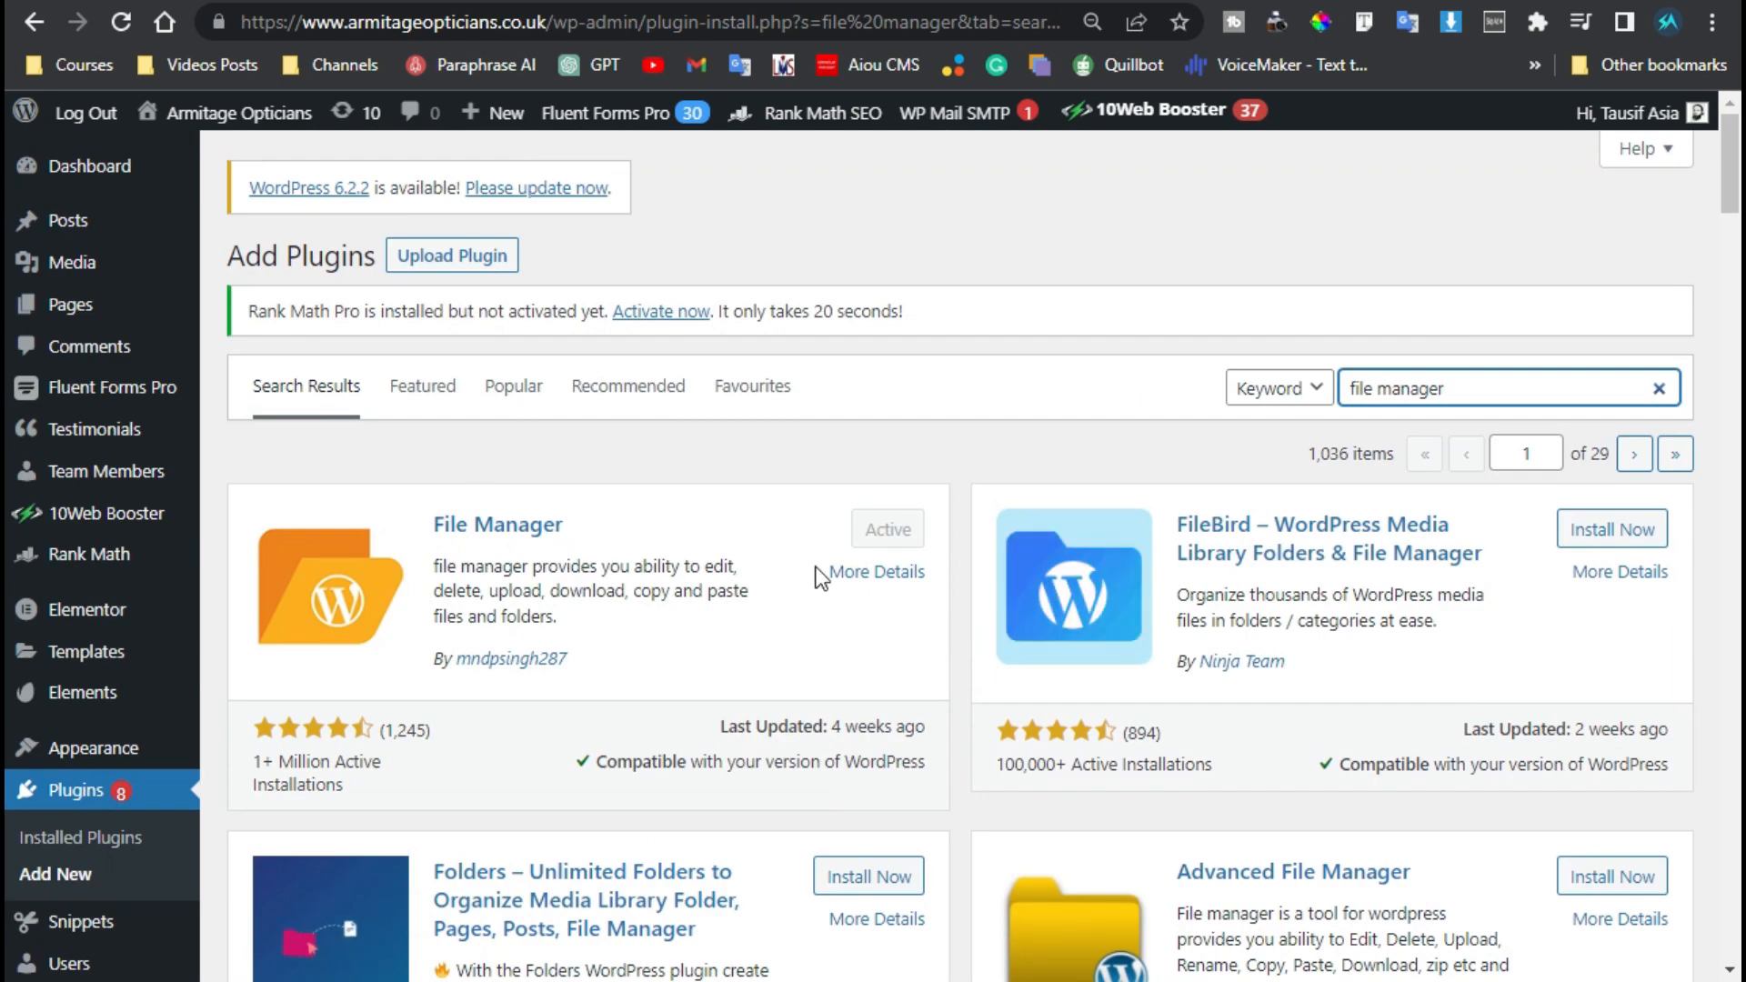
scroll("down", 3)
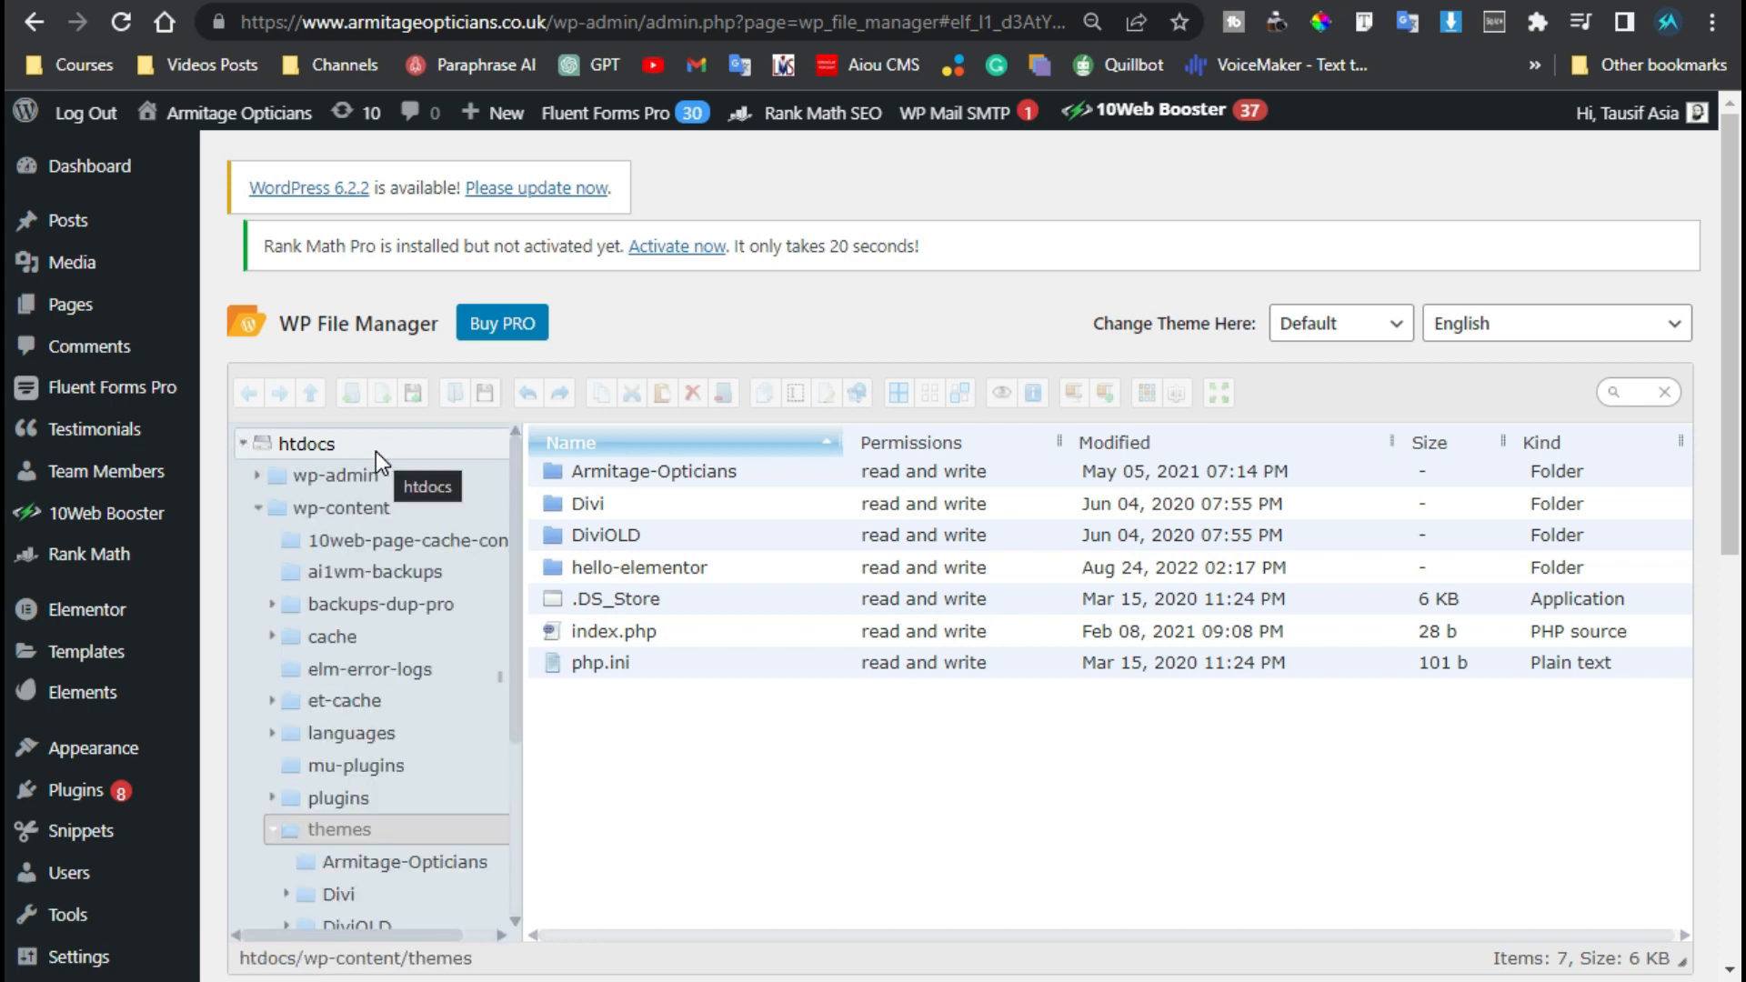
- Browse from htdocs through wp-content into the plugins folder listing 41 plugins
left_click(315, 444)
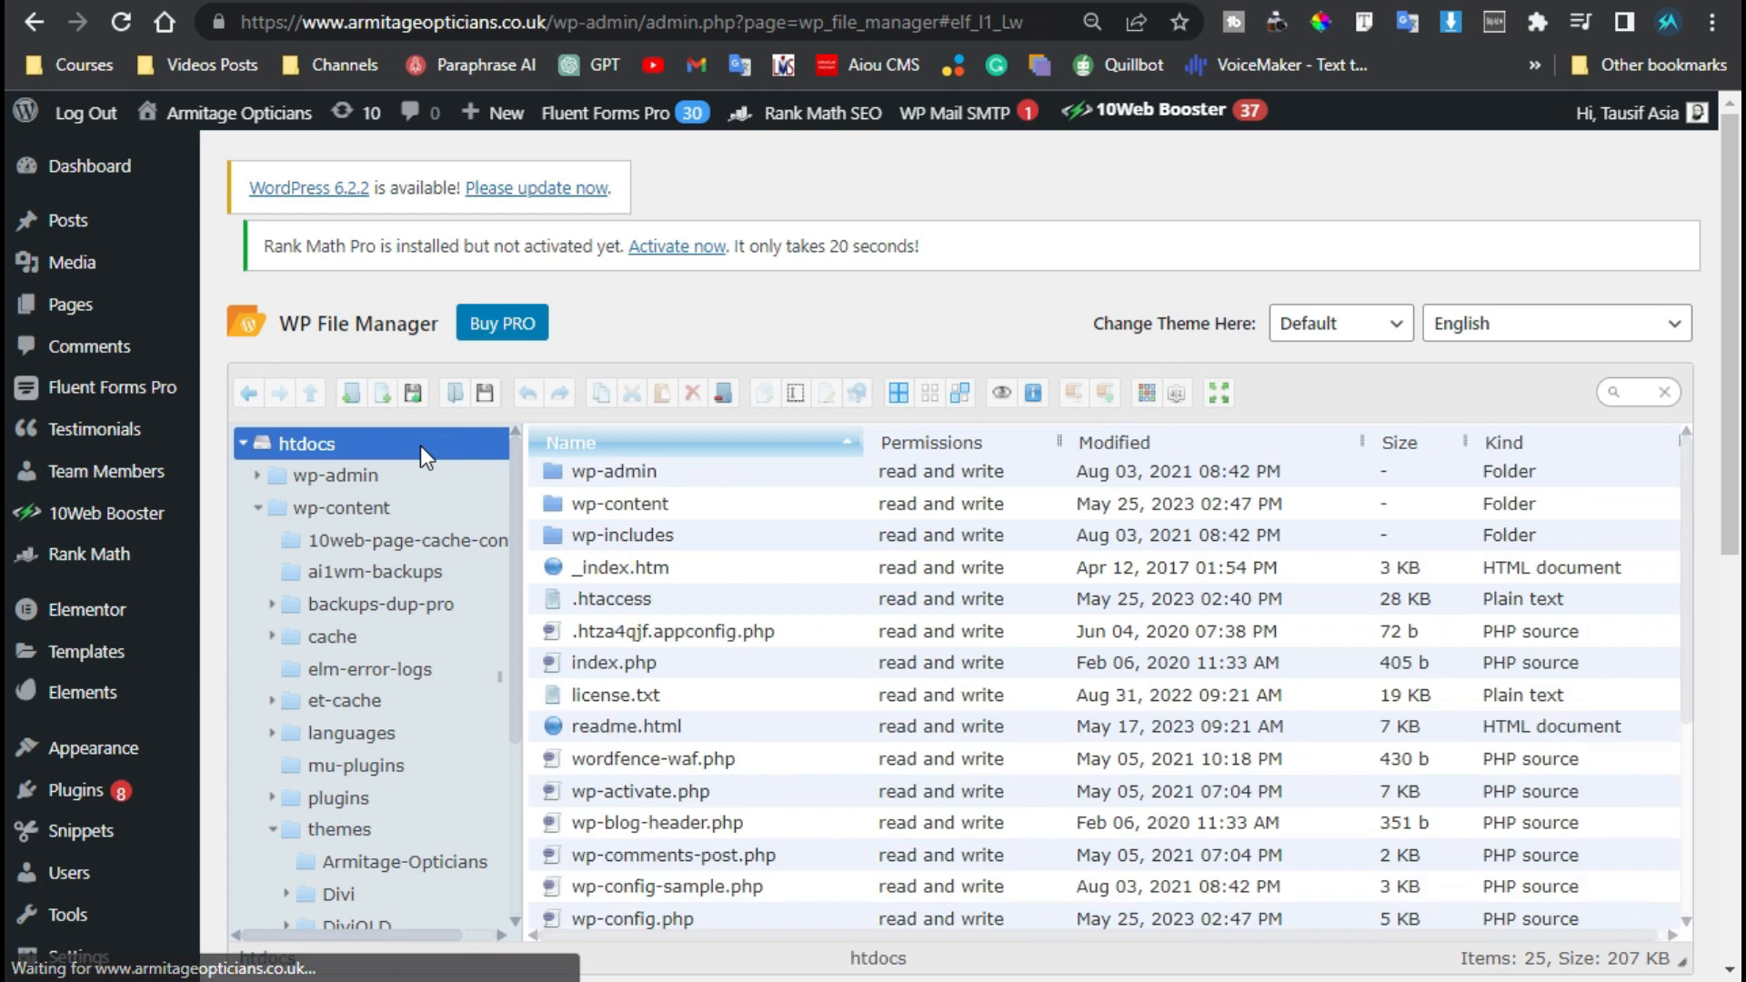
left_click(262, 508)
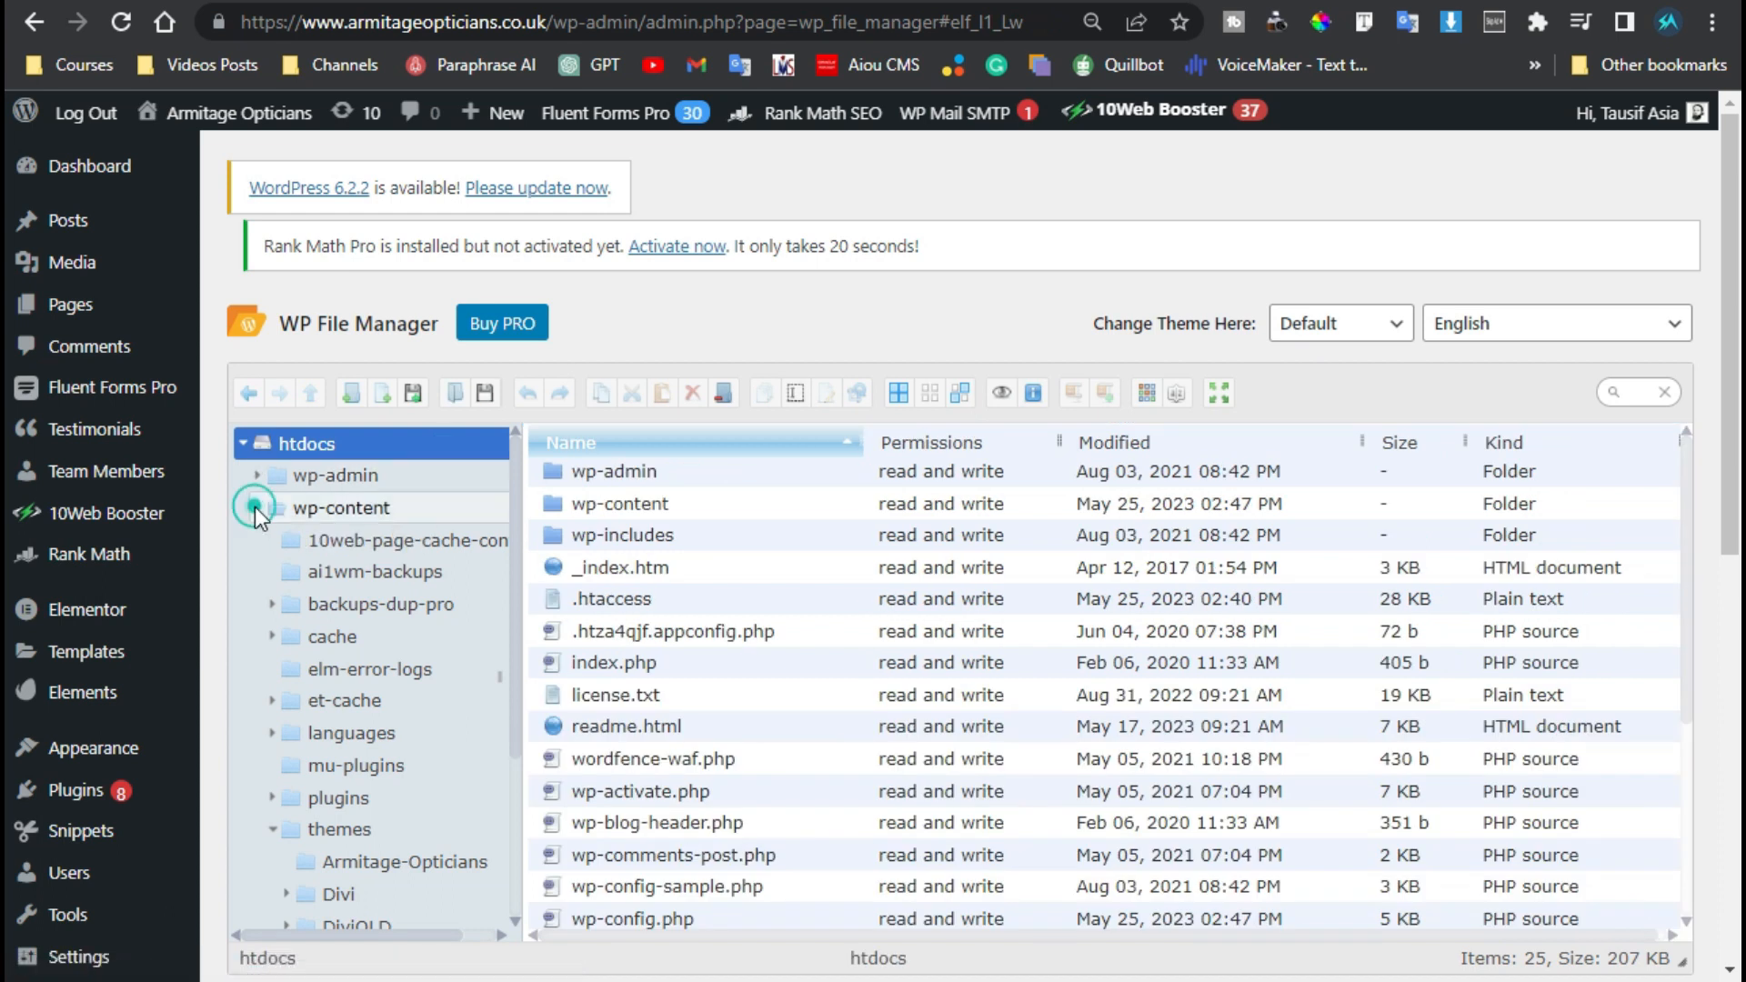
left_click(257, 508)
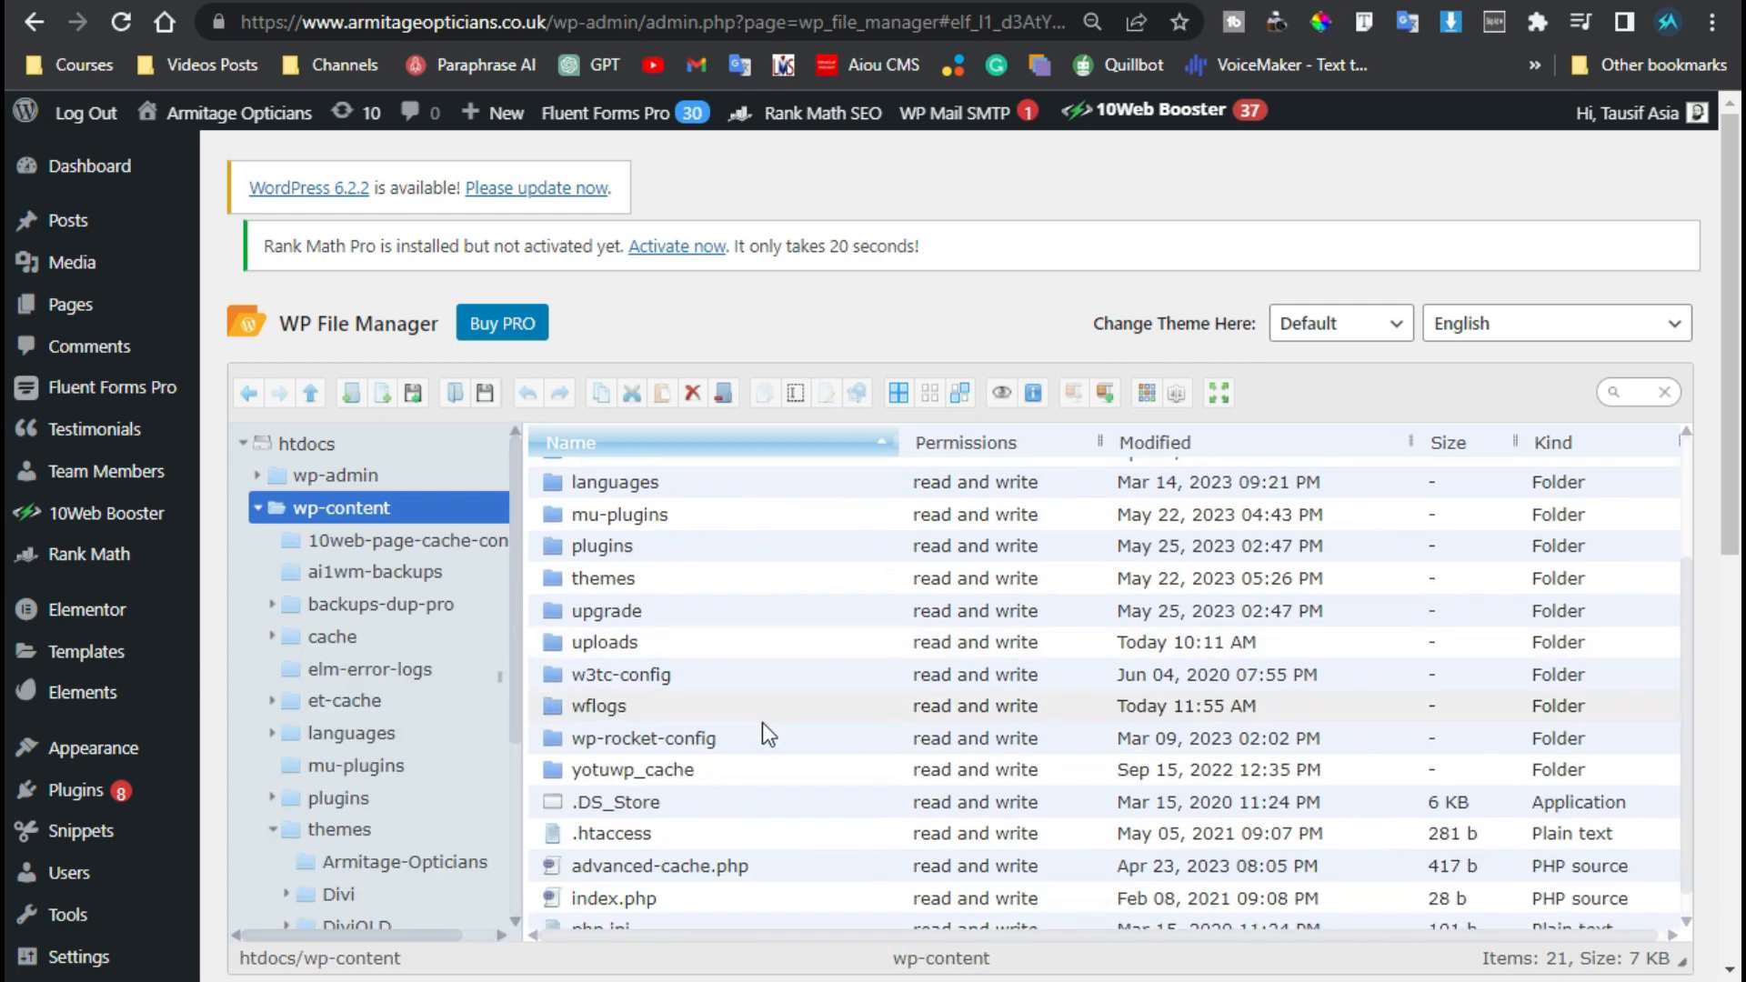
mouse_move(755, 559)
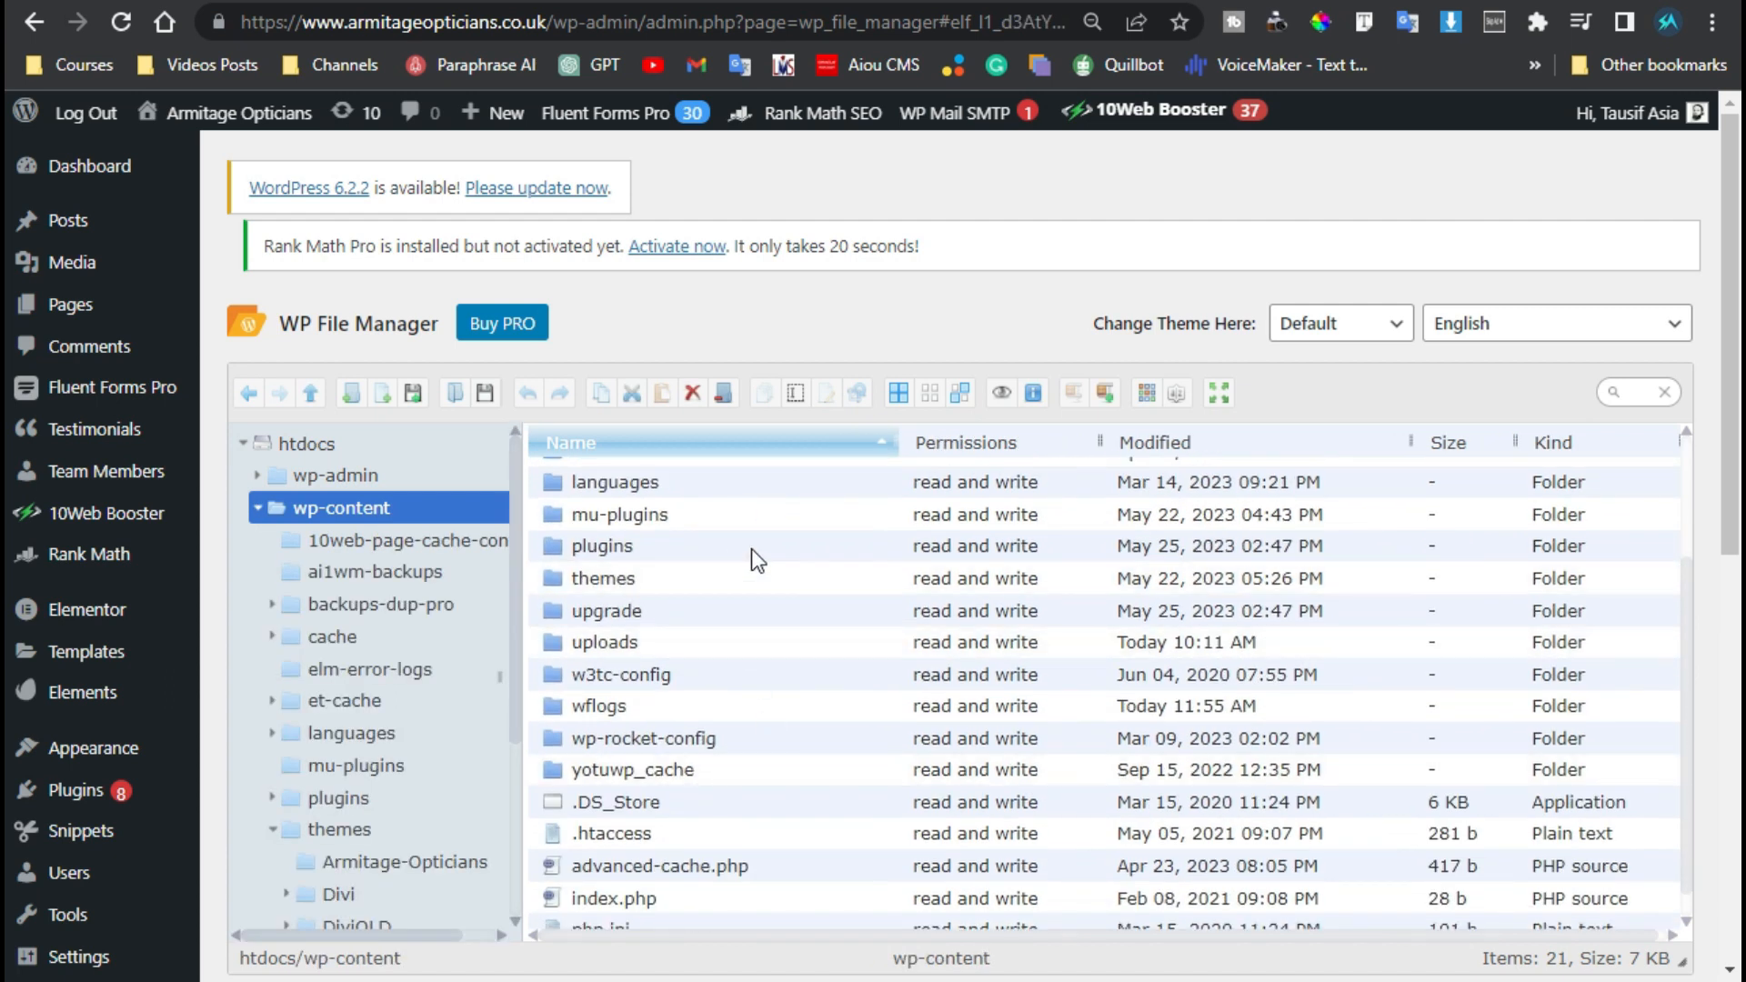
left_click(602, 546)
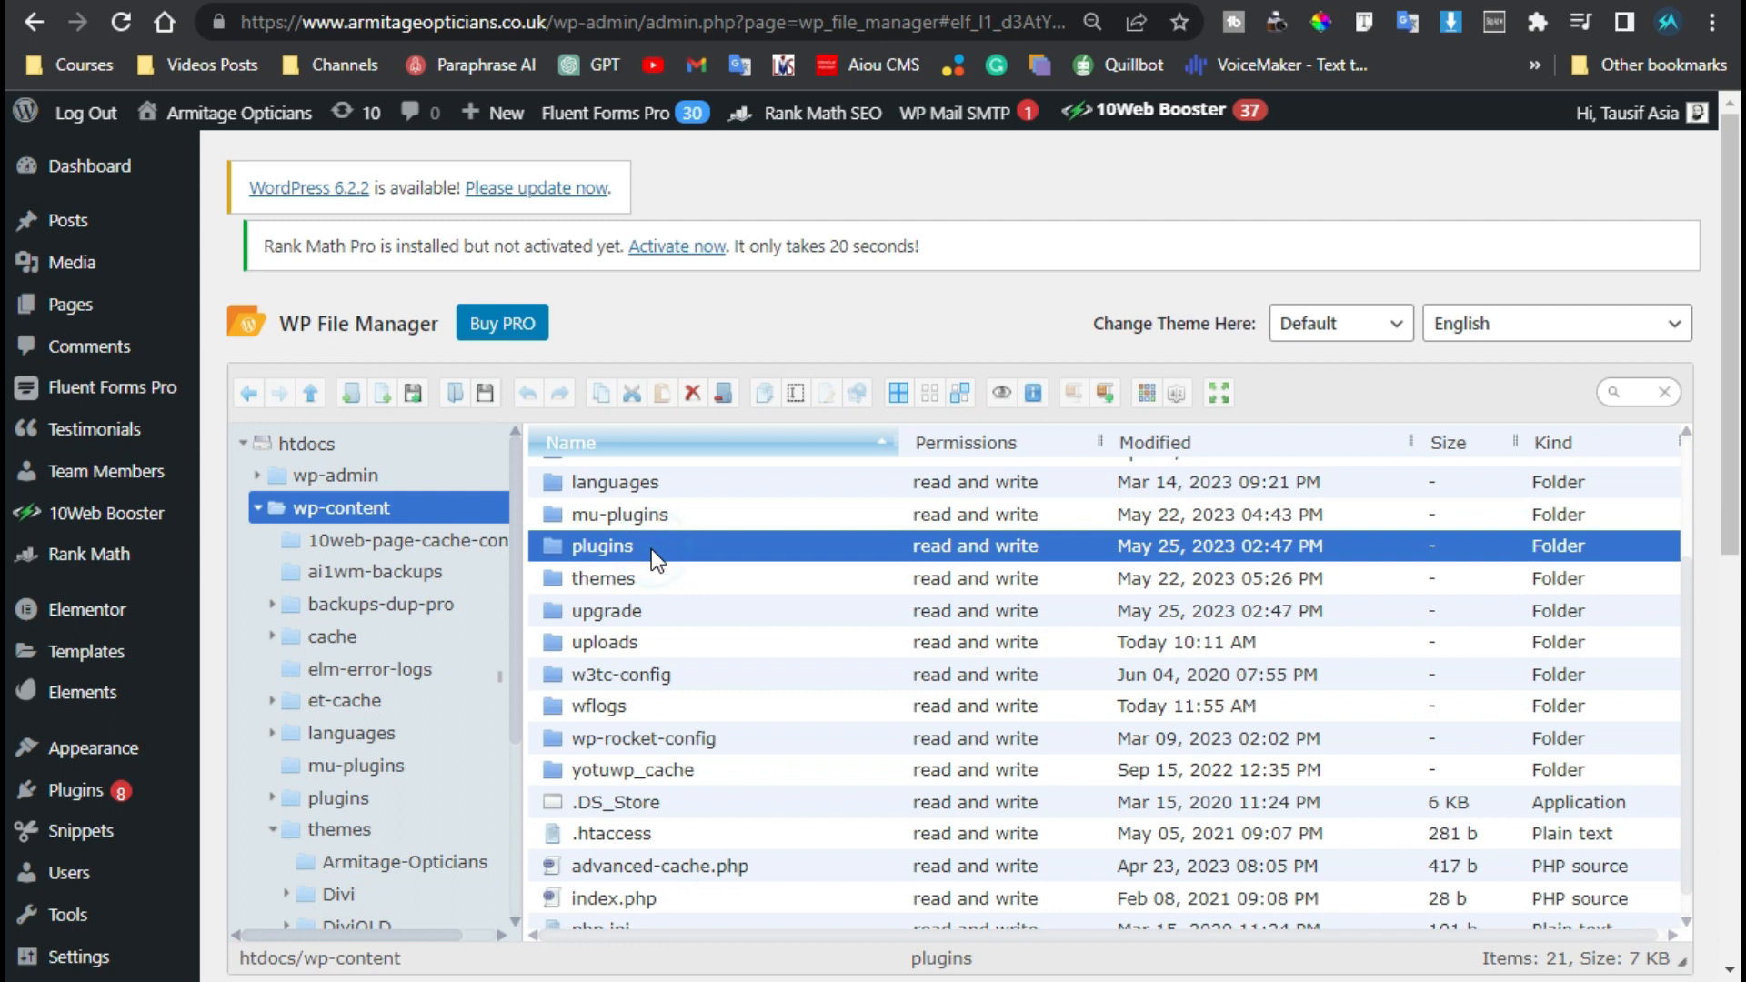
double_click(602, 545)
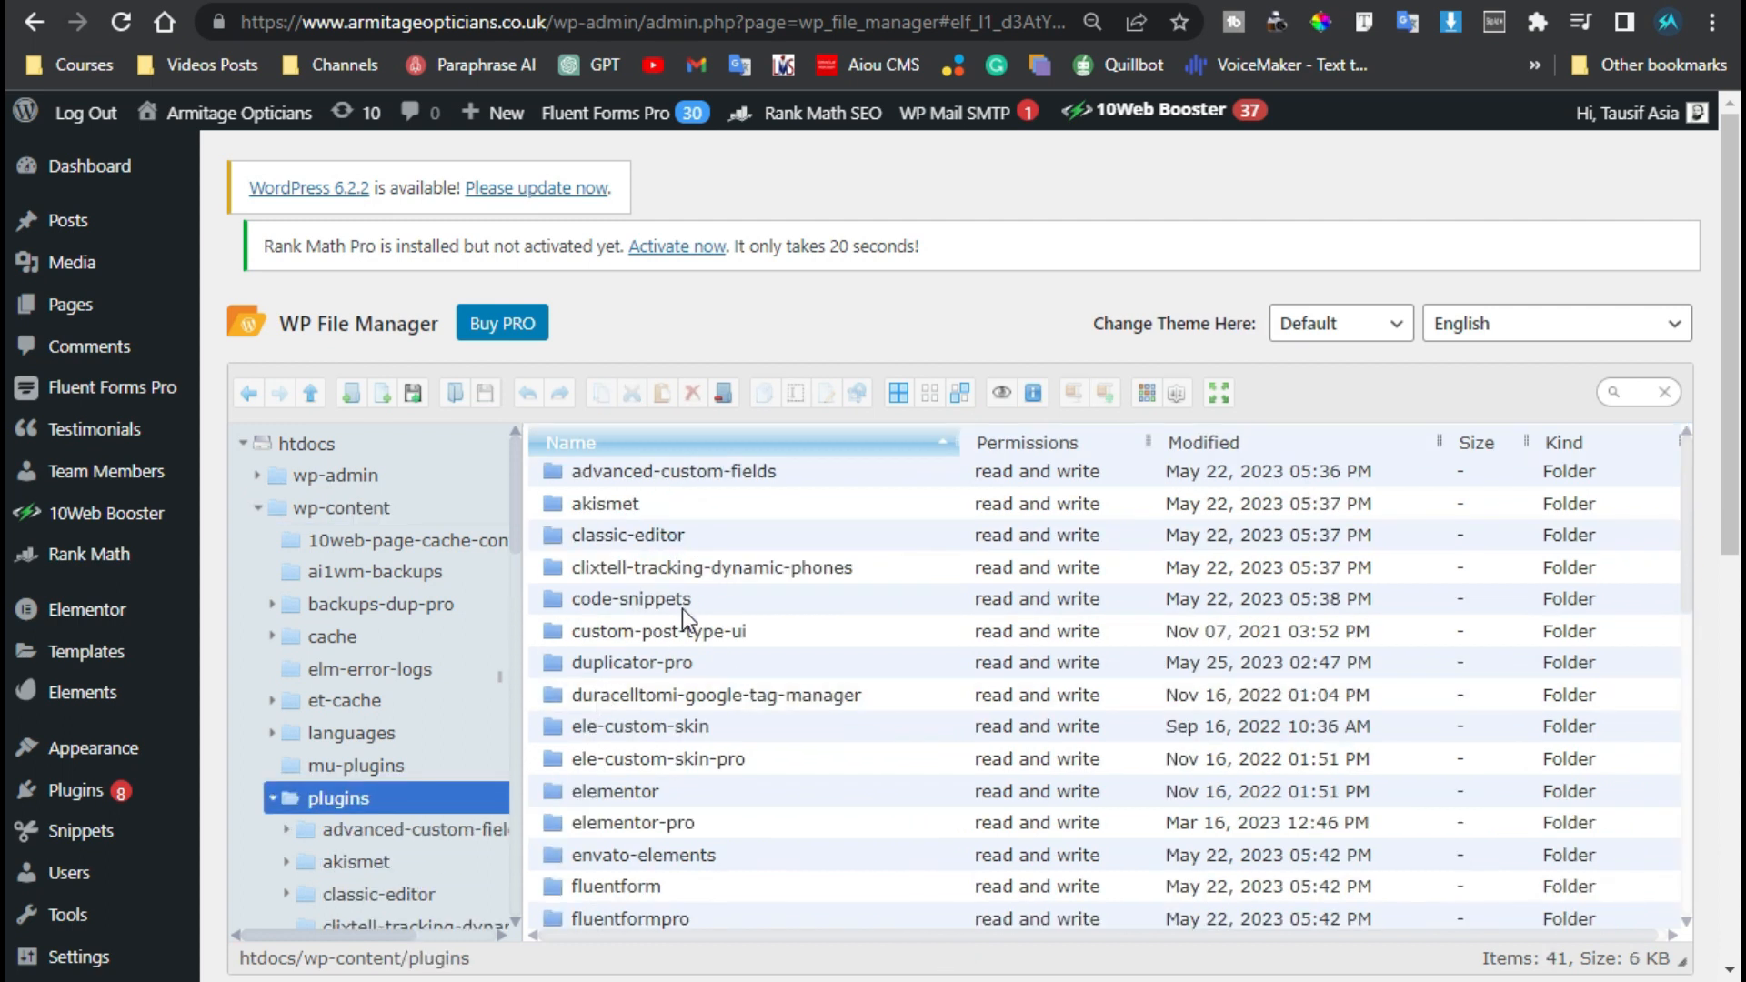
scroll("down", 3)
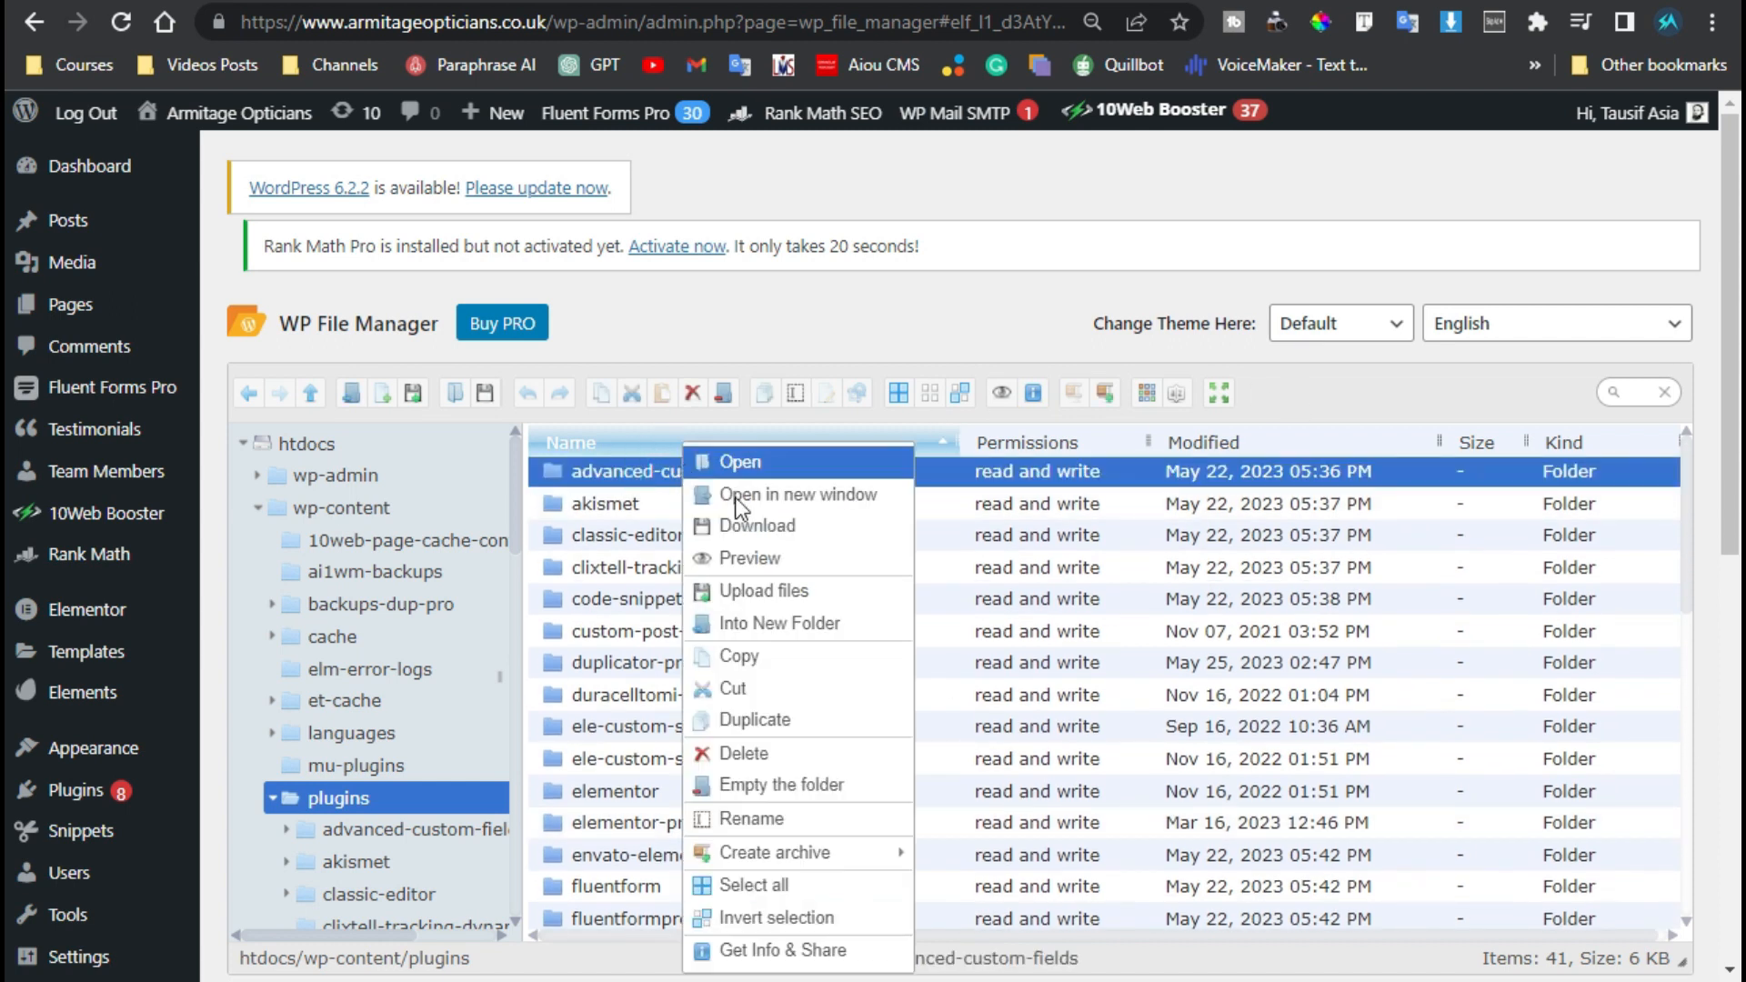
- Download the advanced-custom-fields folder as a ZIP, then move to the themes folder
left_click(757, 526)
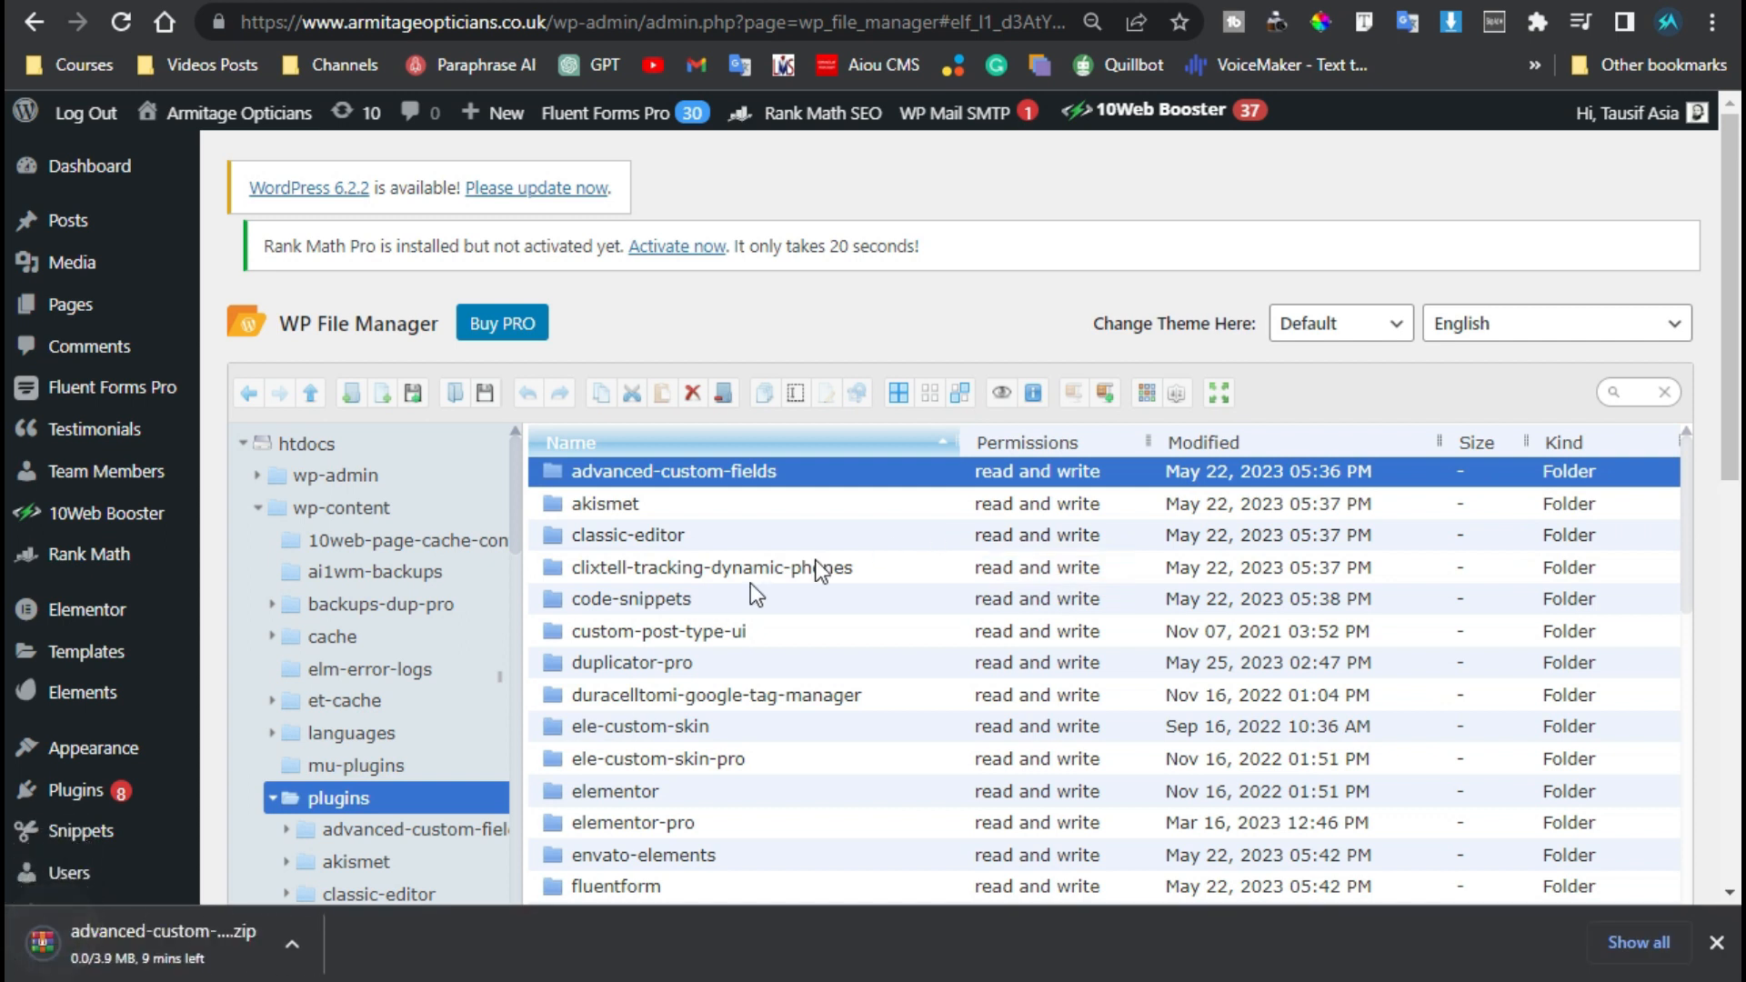
scroll("down", 3)
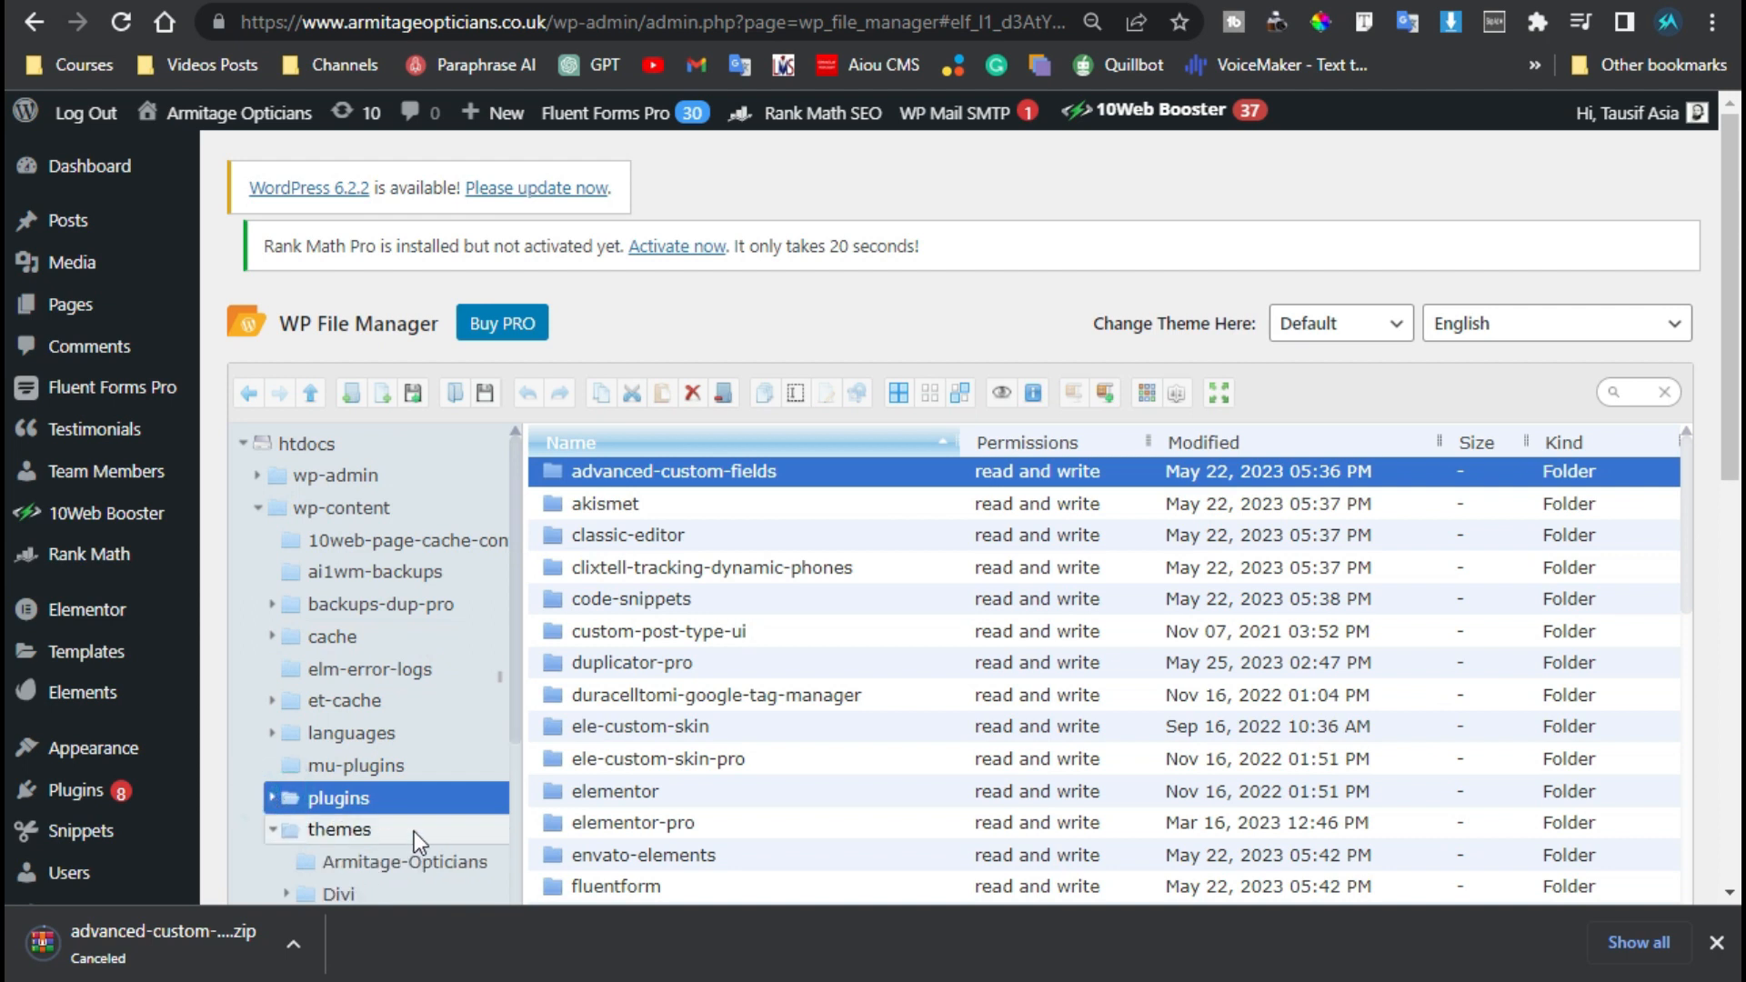
left_click(340, 830)
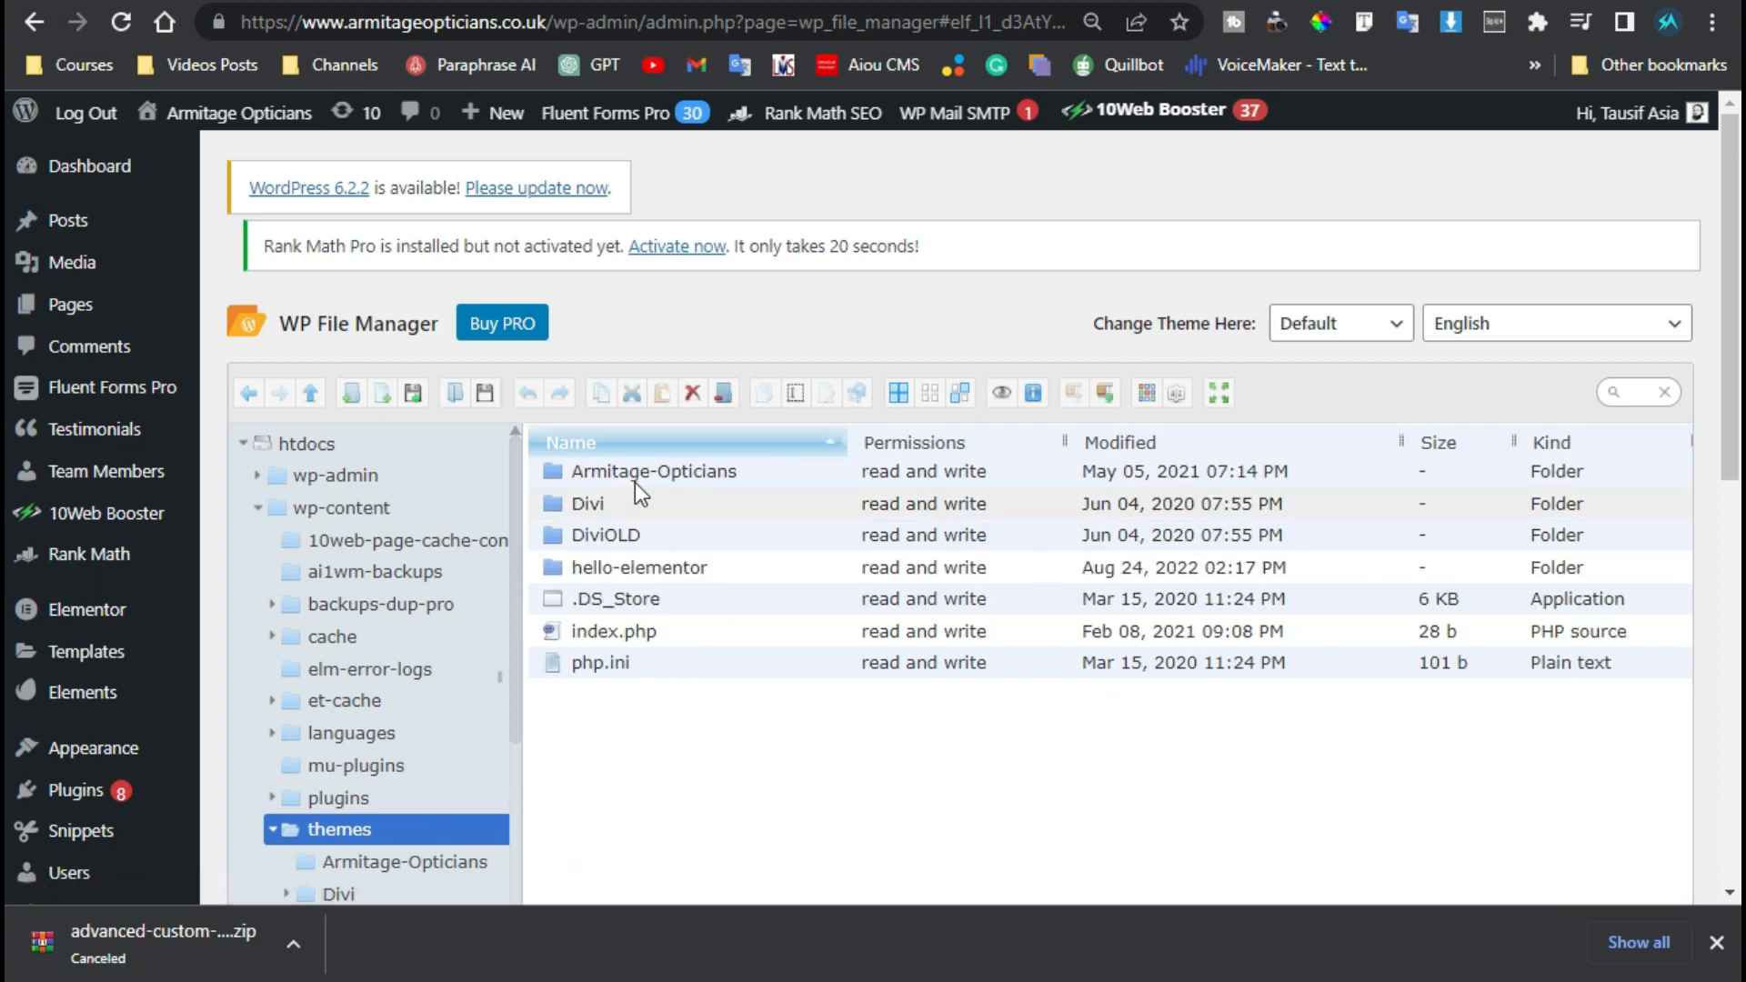
- Bring up the actions menu for the Armitage-Opticians theme folder
right_click(653, 469)
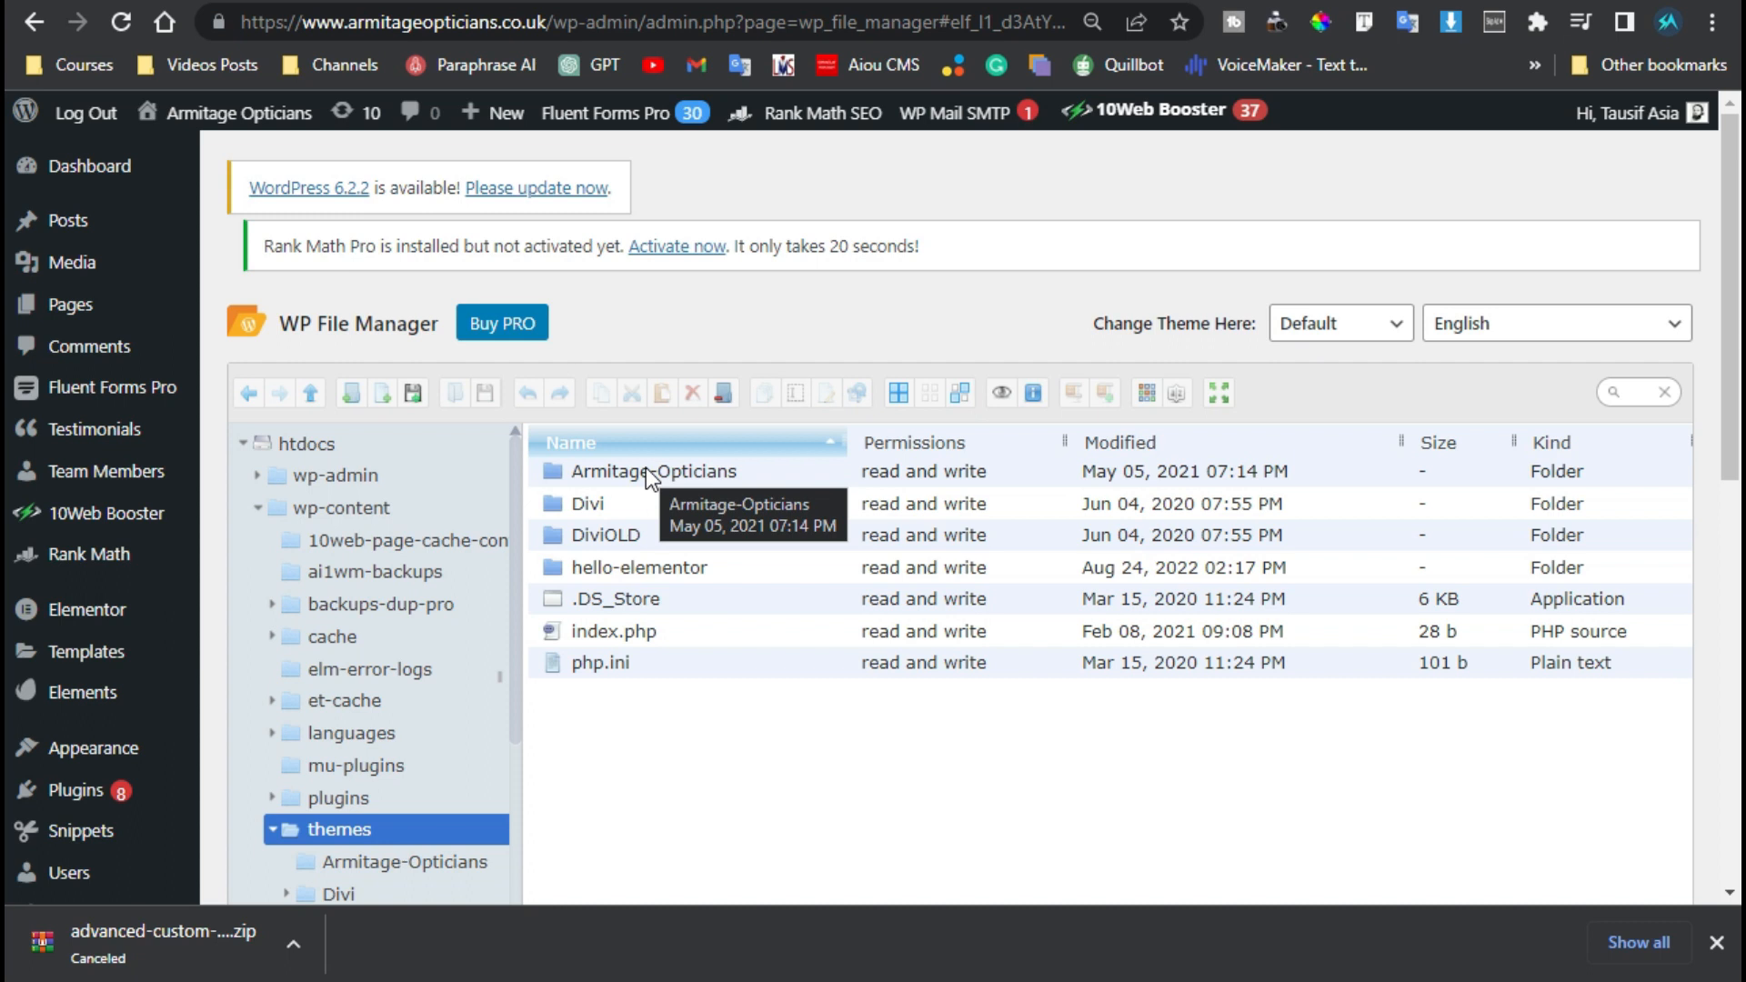
mouse_move(717, 484)
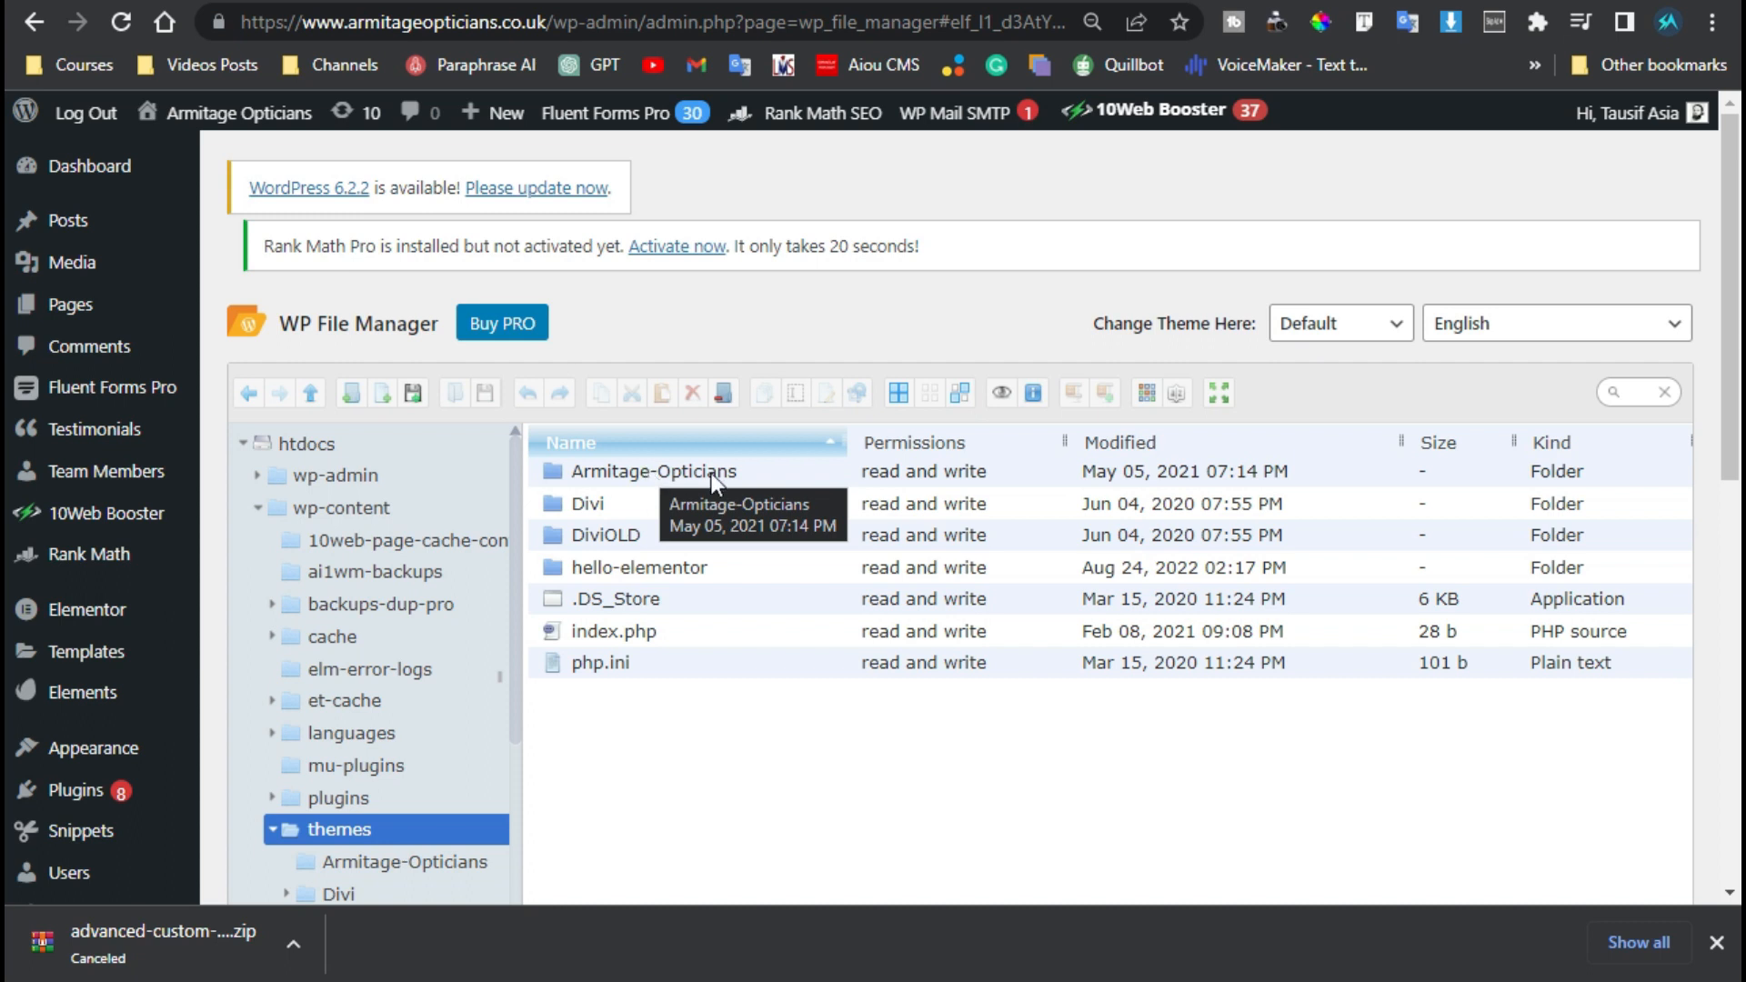
mouse_move(846, 473)
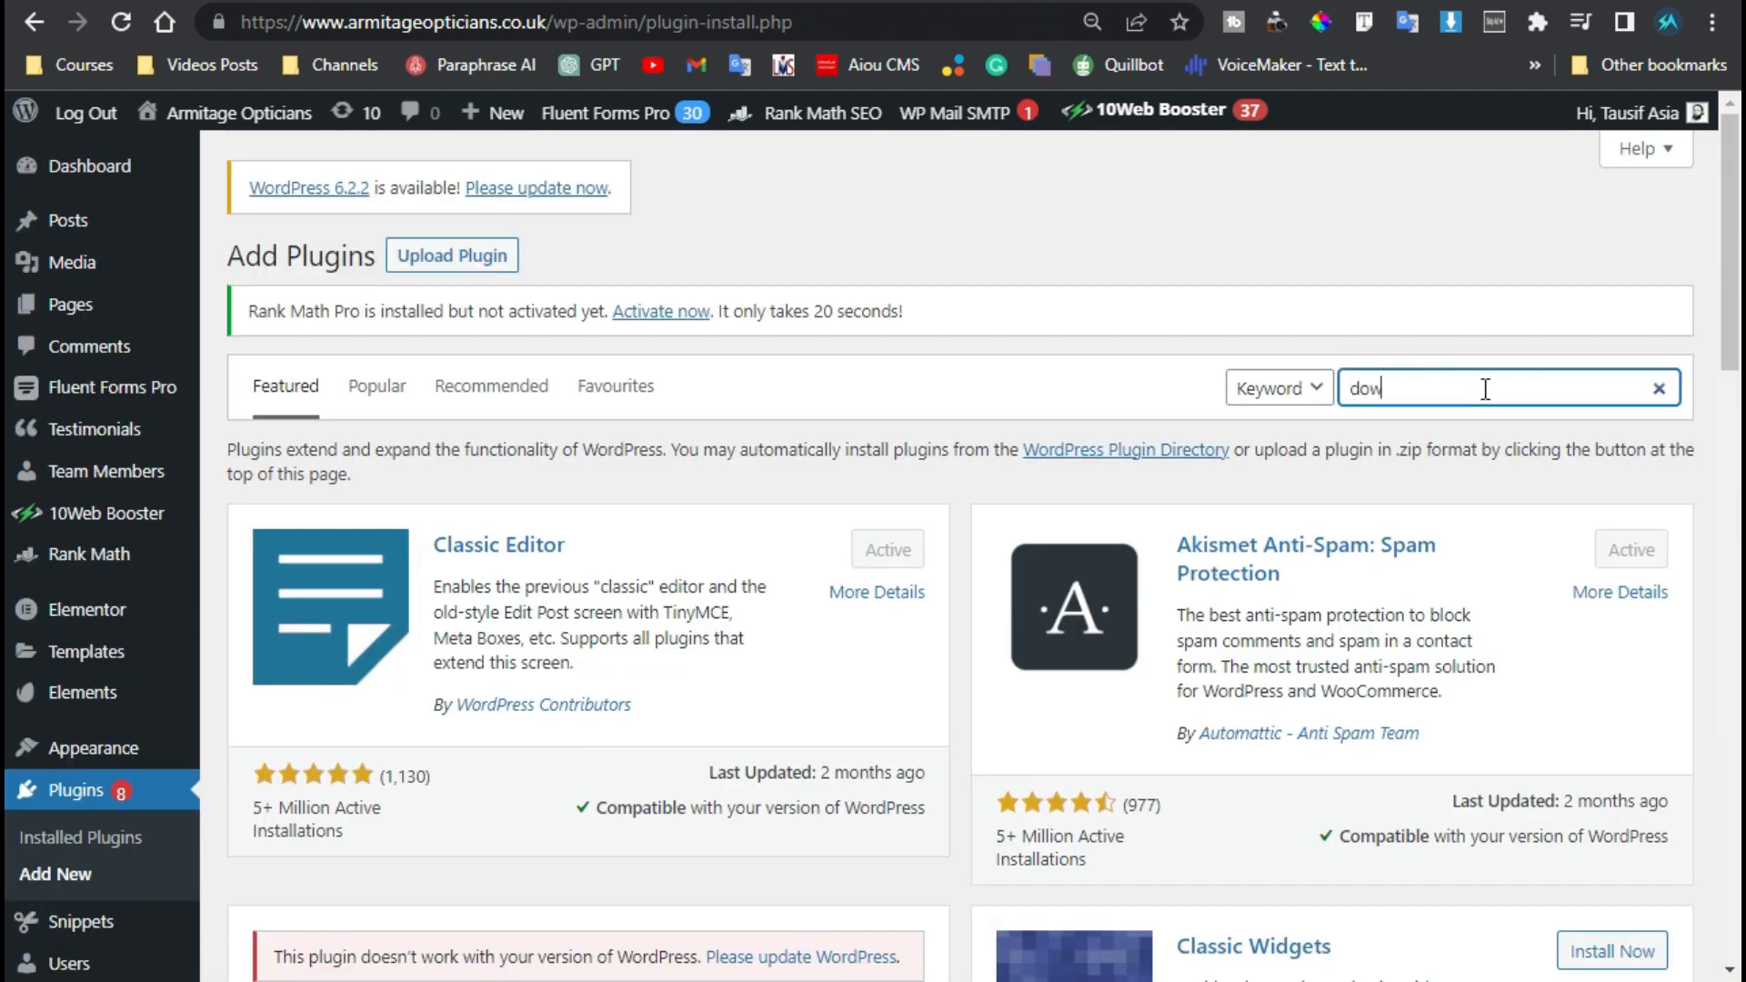
- Search 'download plugin', then install and activate Download Plugins and Themes from Dashboard
key("Enter")
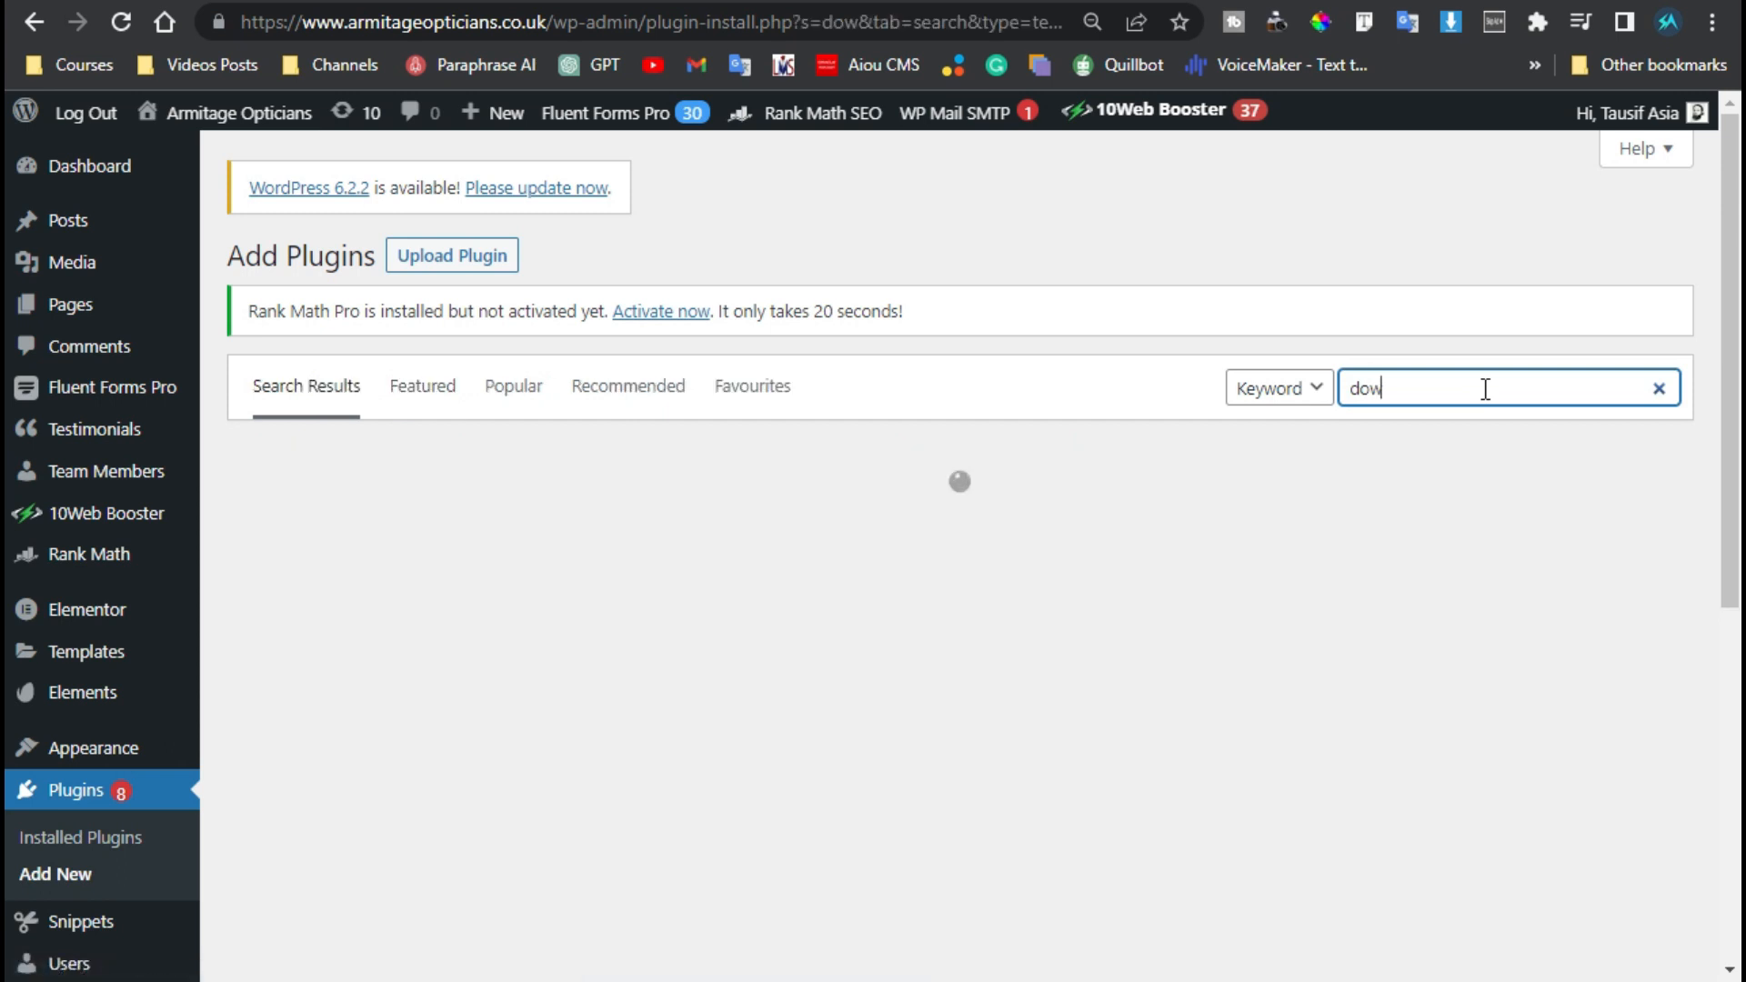
type("download plugin")
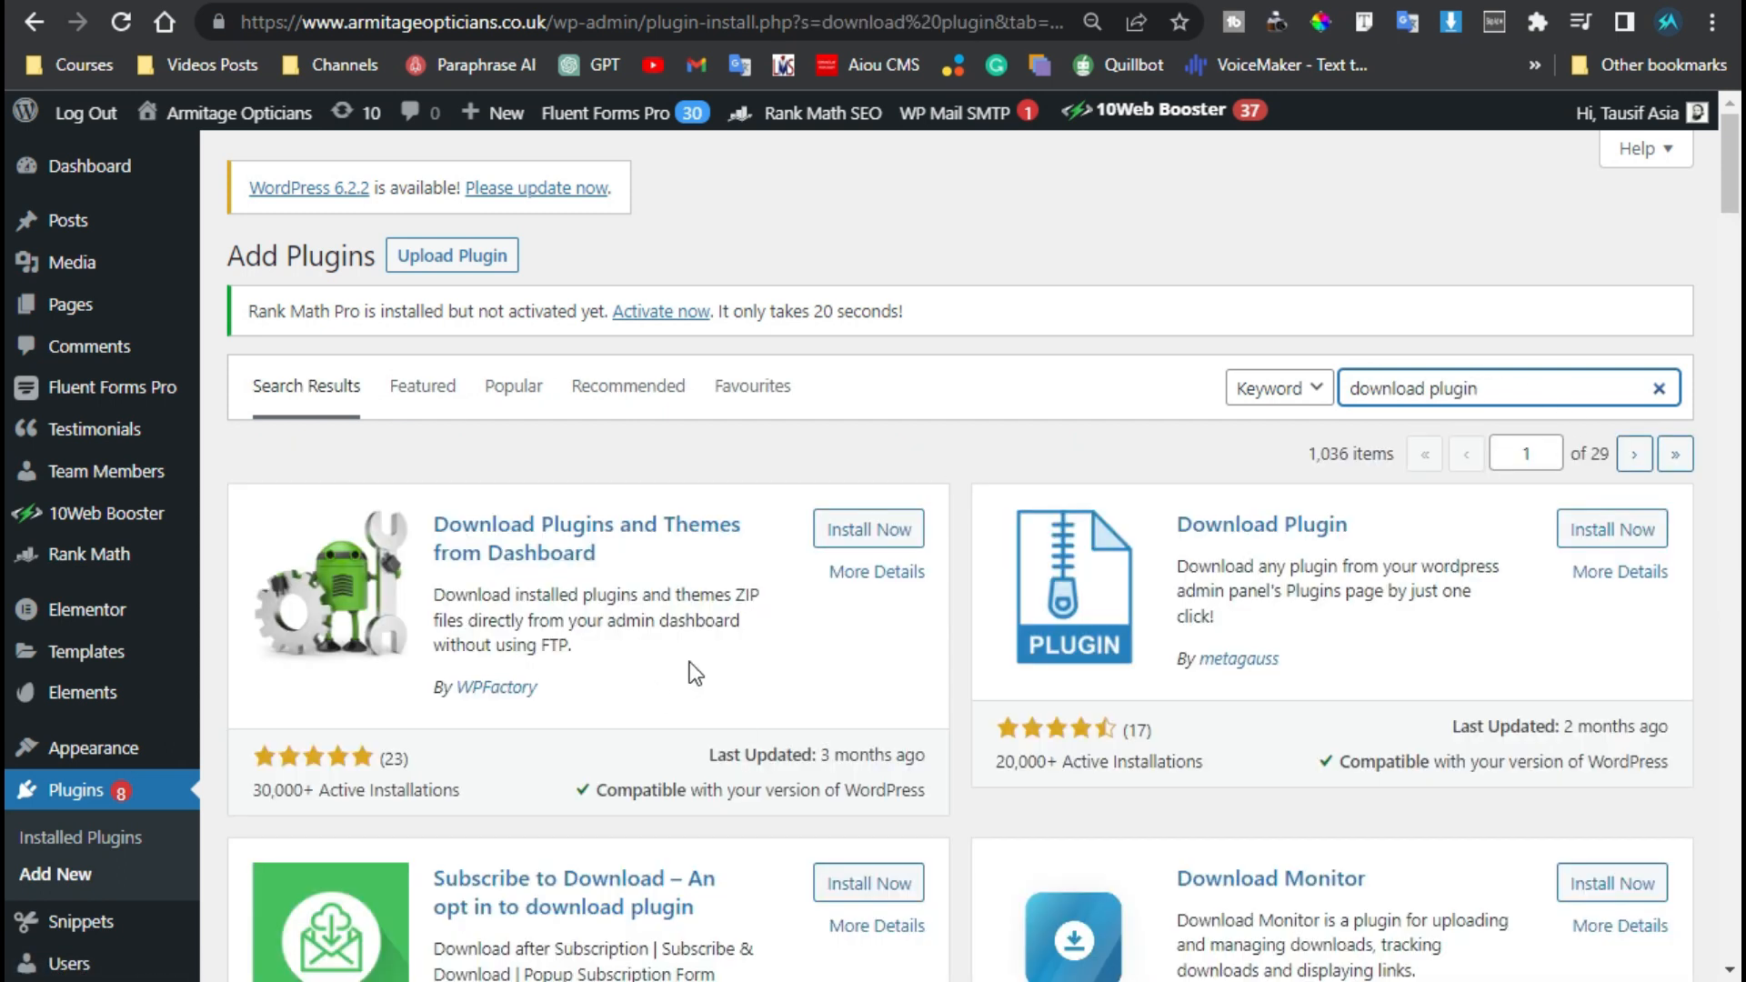
mouse_move(908, 702)
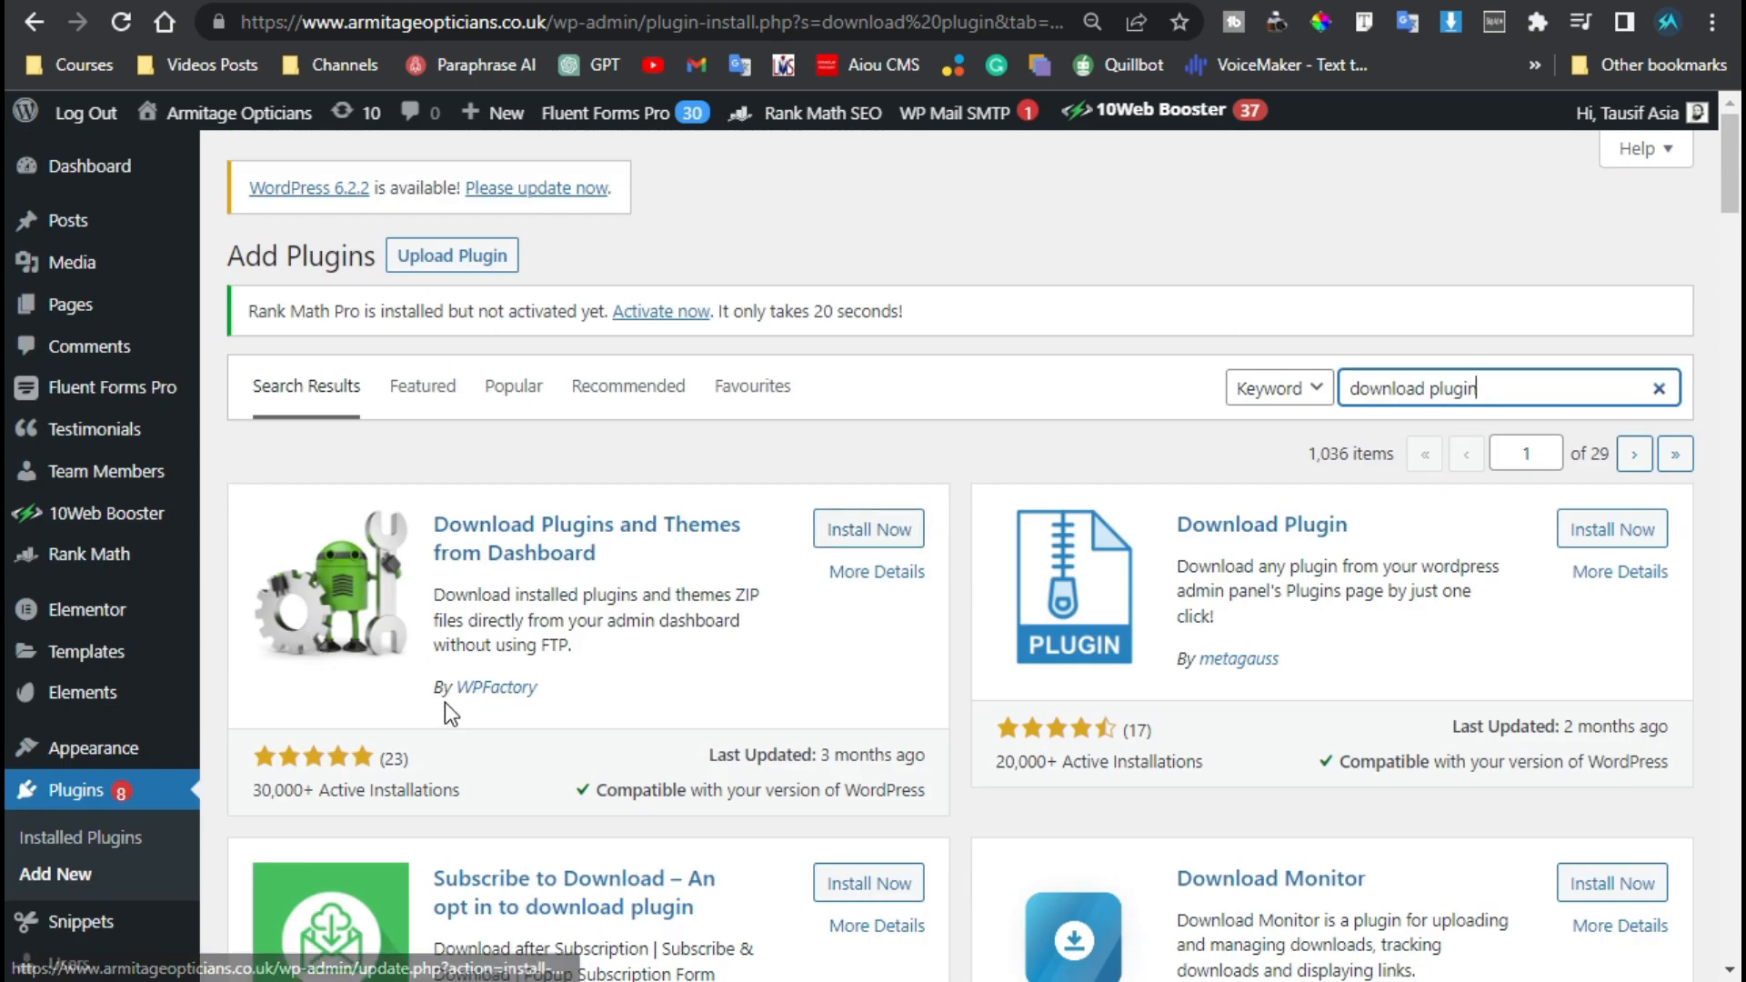
left_click(868, 528)
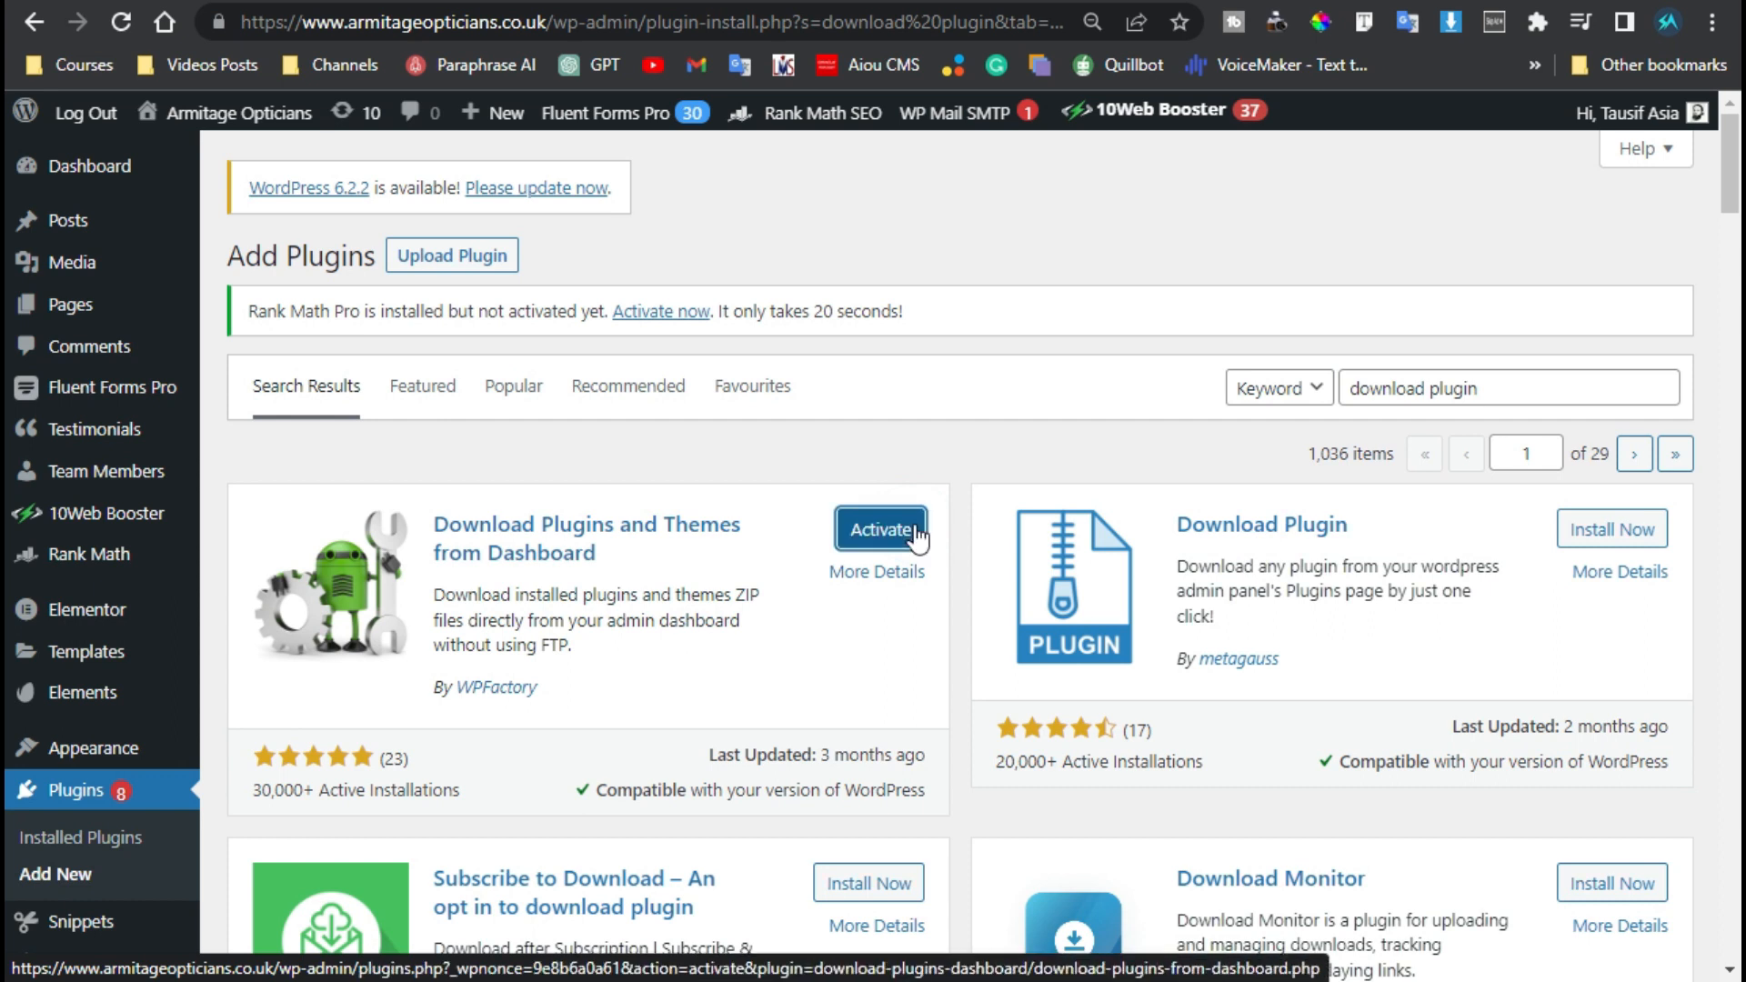
left_click(880, 530)
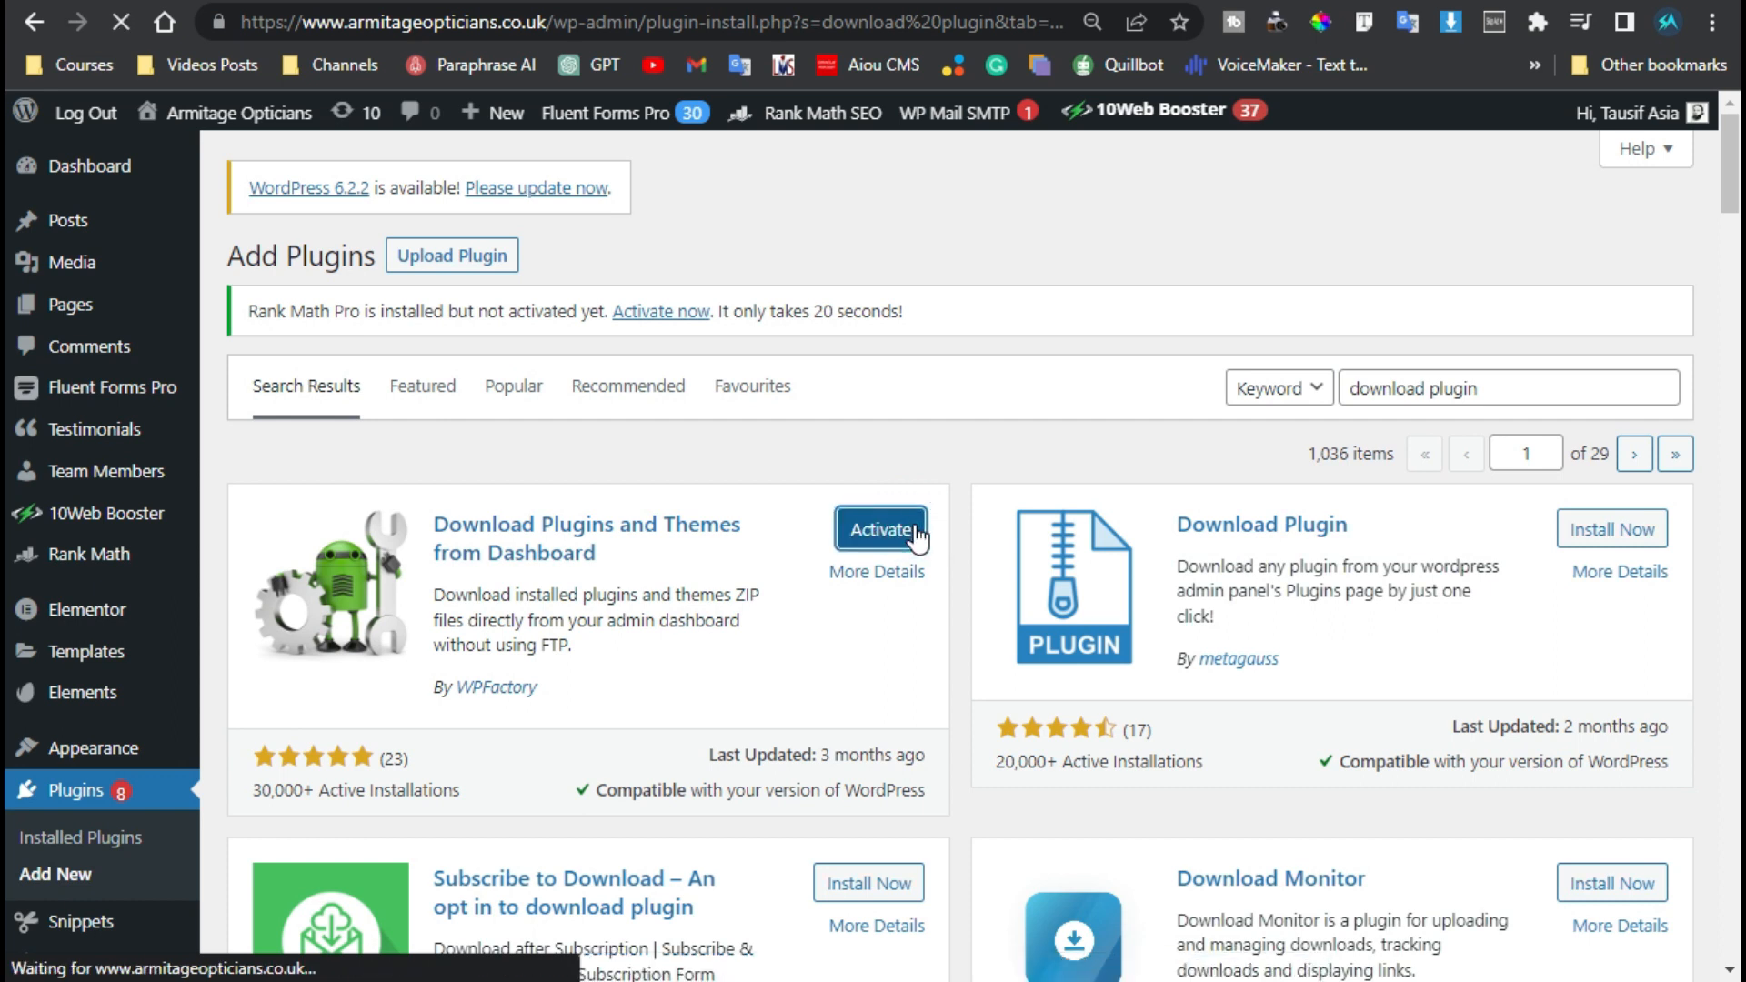
- Review the Installed Plugins list showing a Download ZIP link under each plugin
left_click(881, 529)
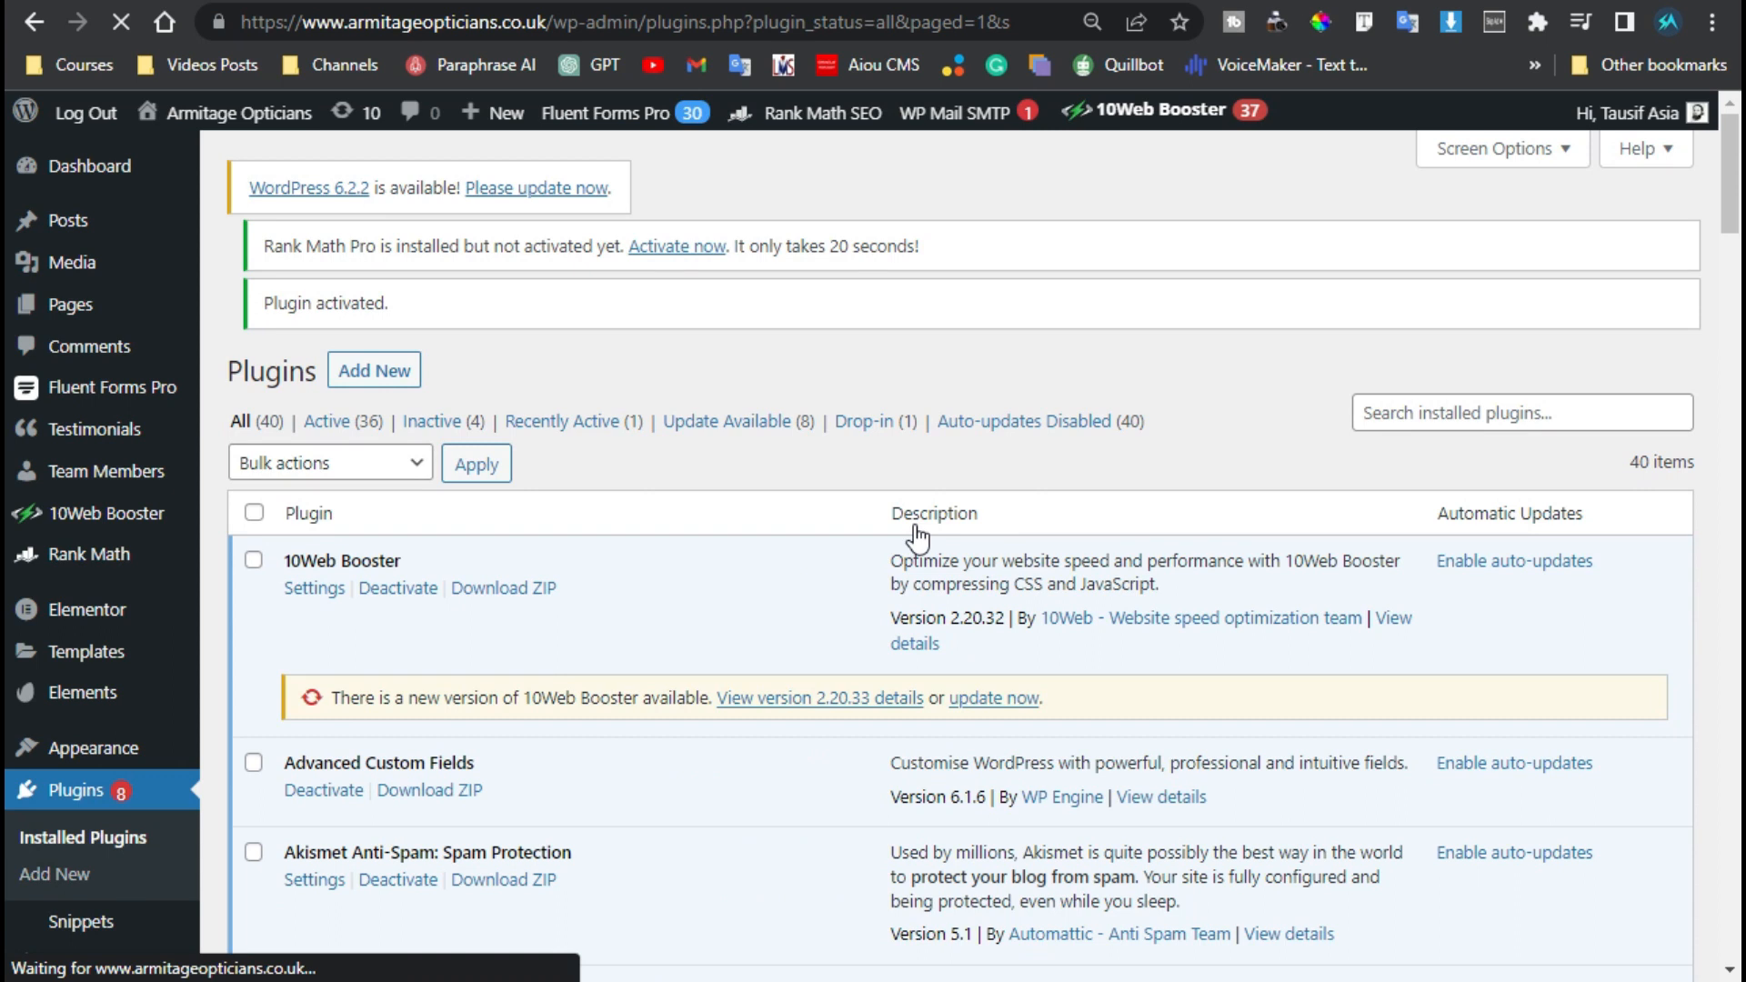
mouse_move(844, 569)
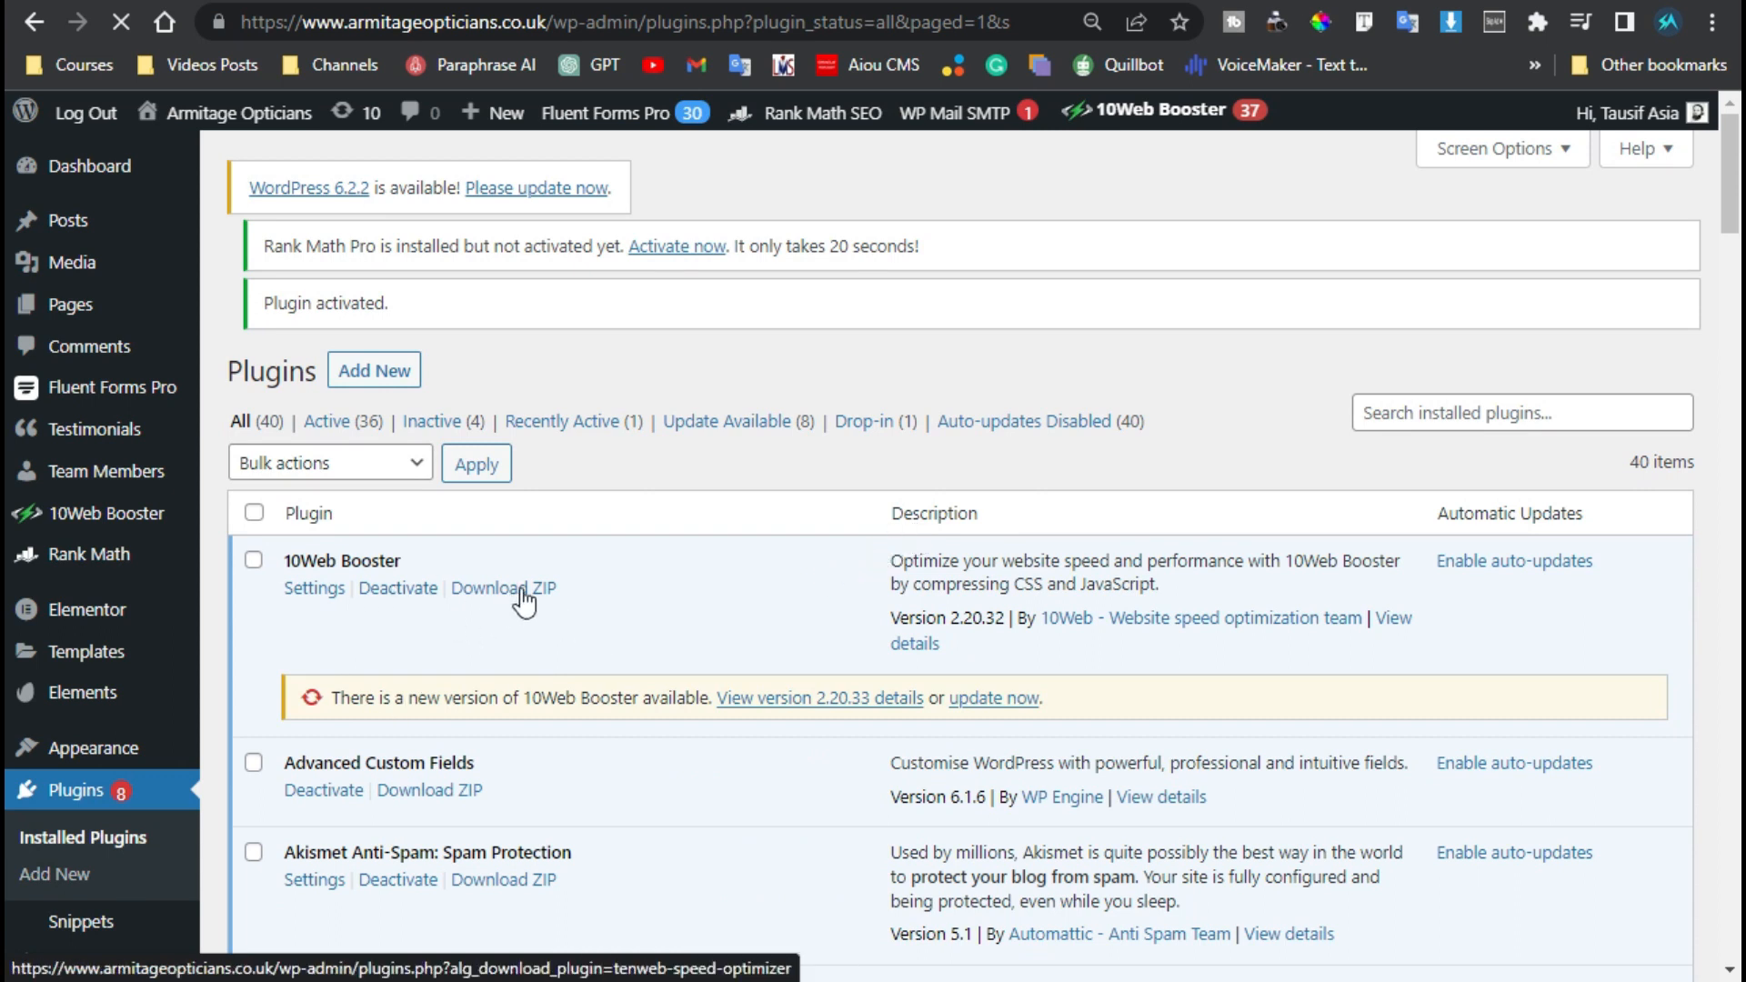
scroll("down", 3)
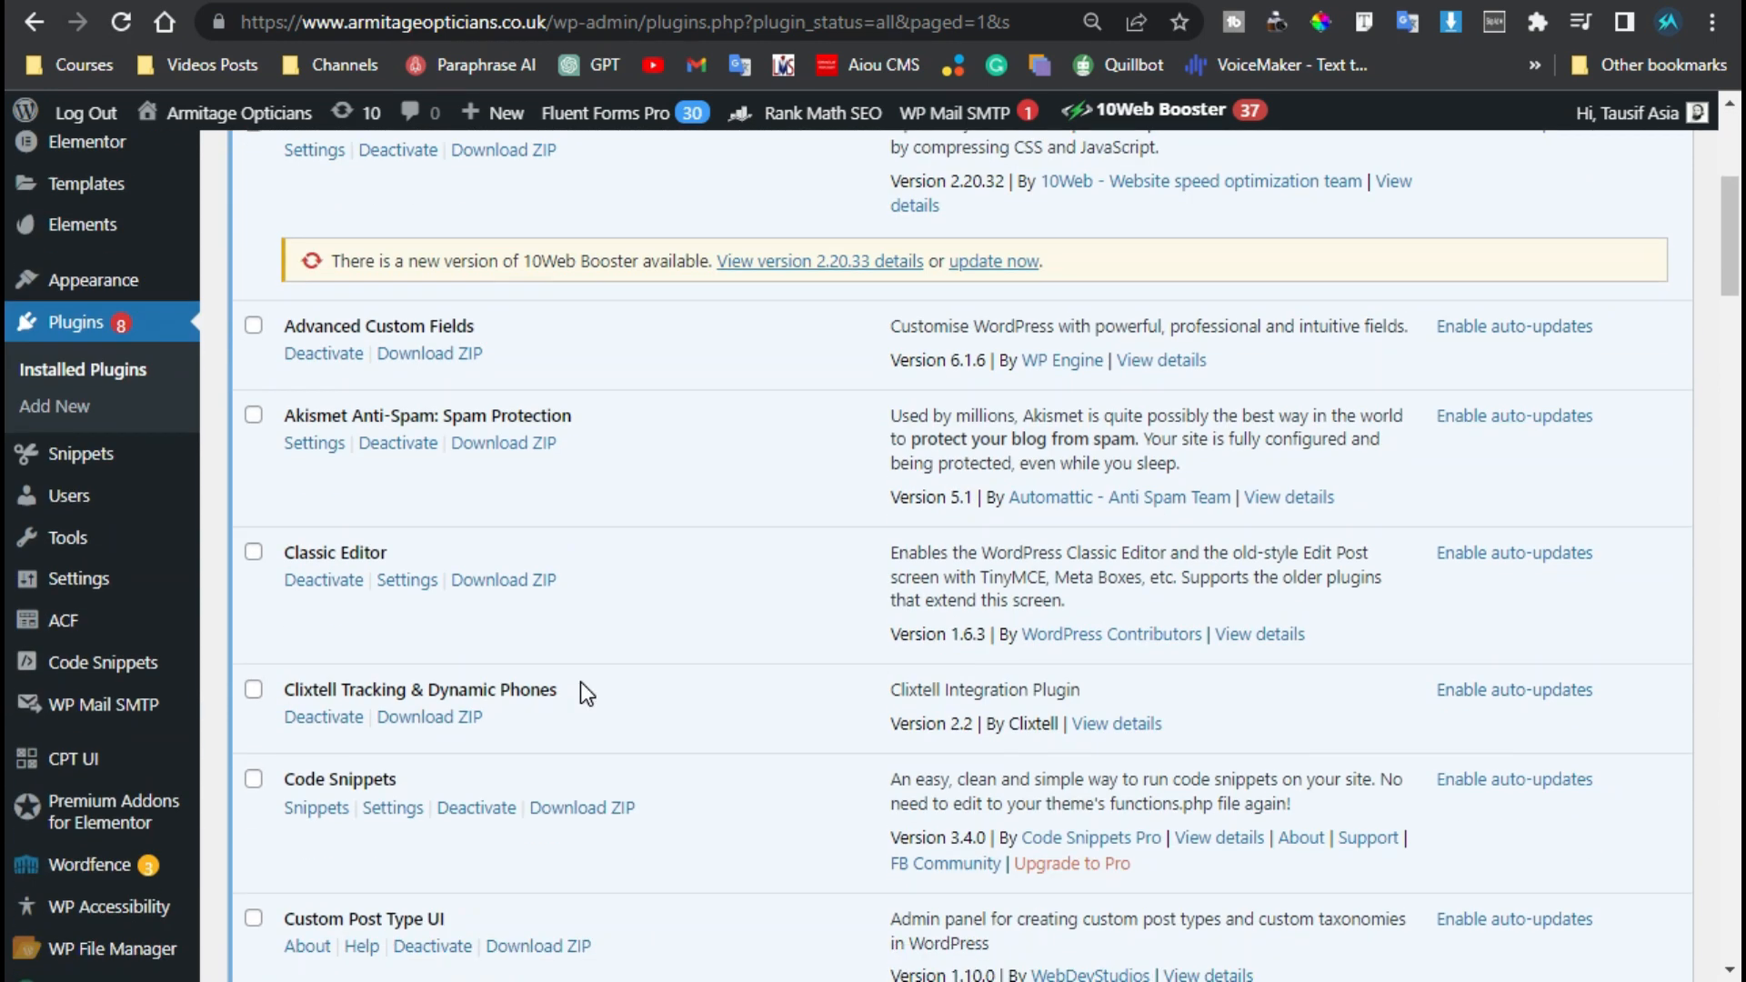
scroll("down", 3)
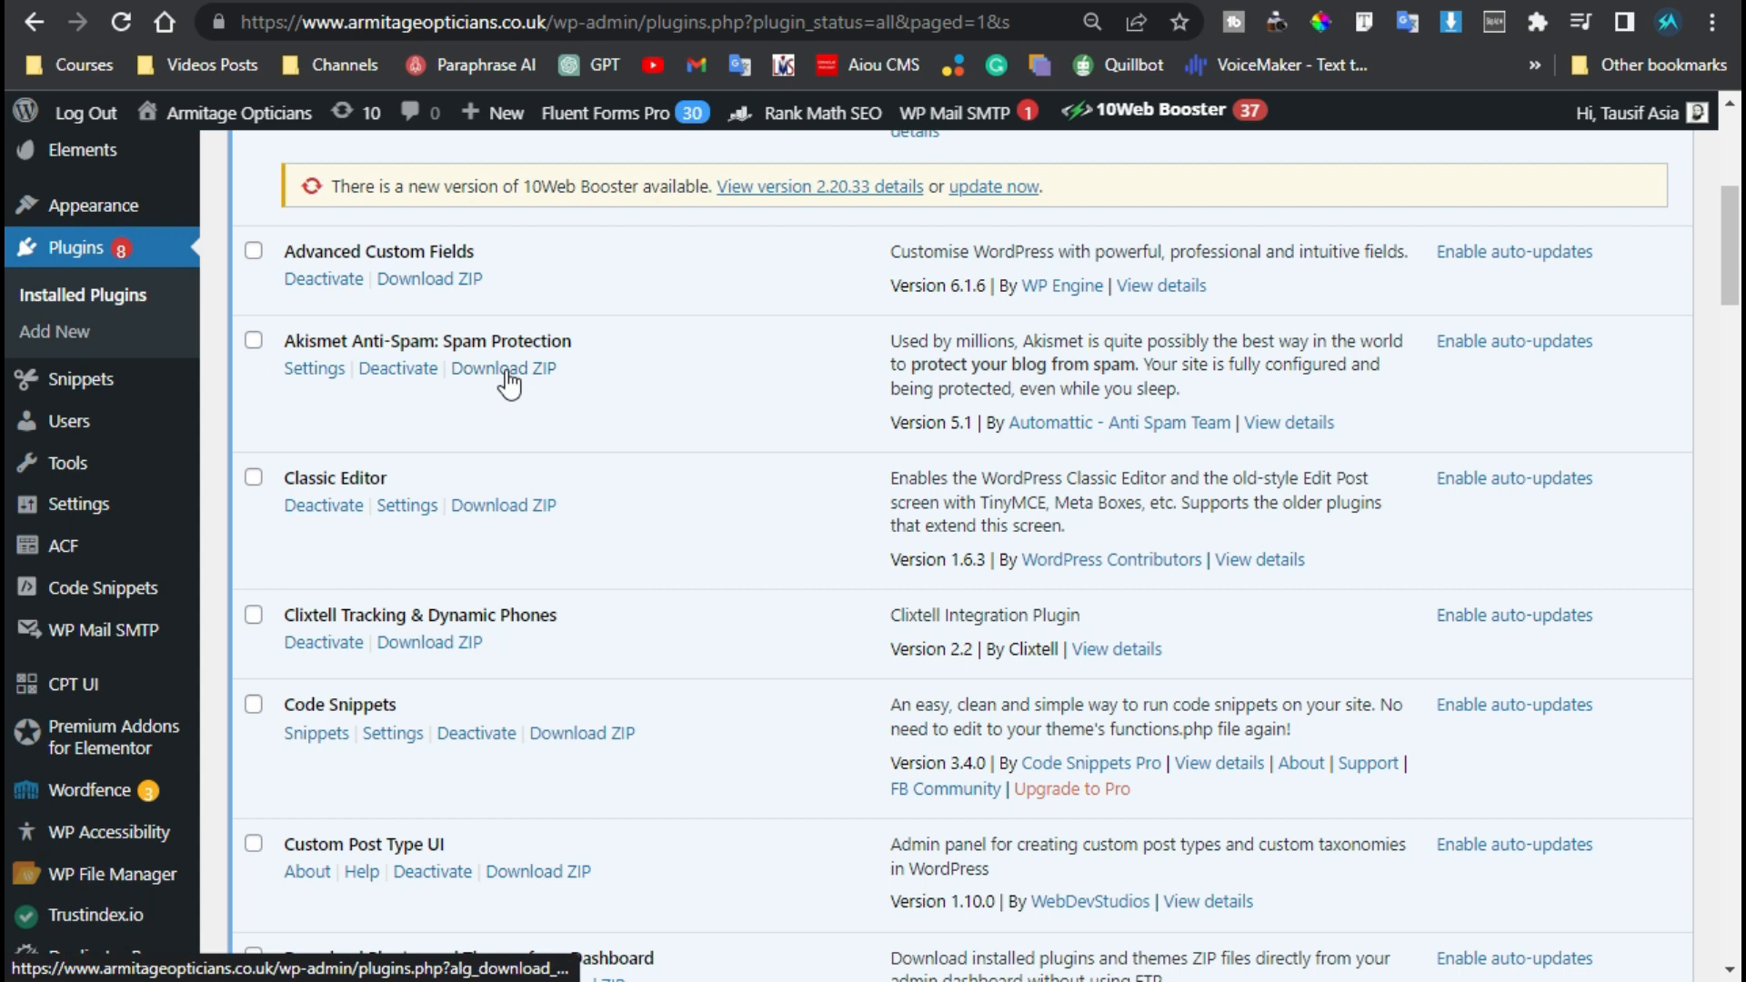
mouse_move(502, 369)
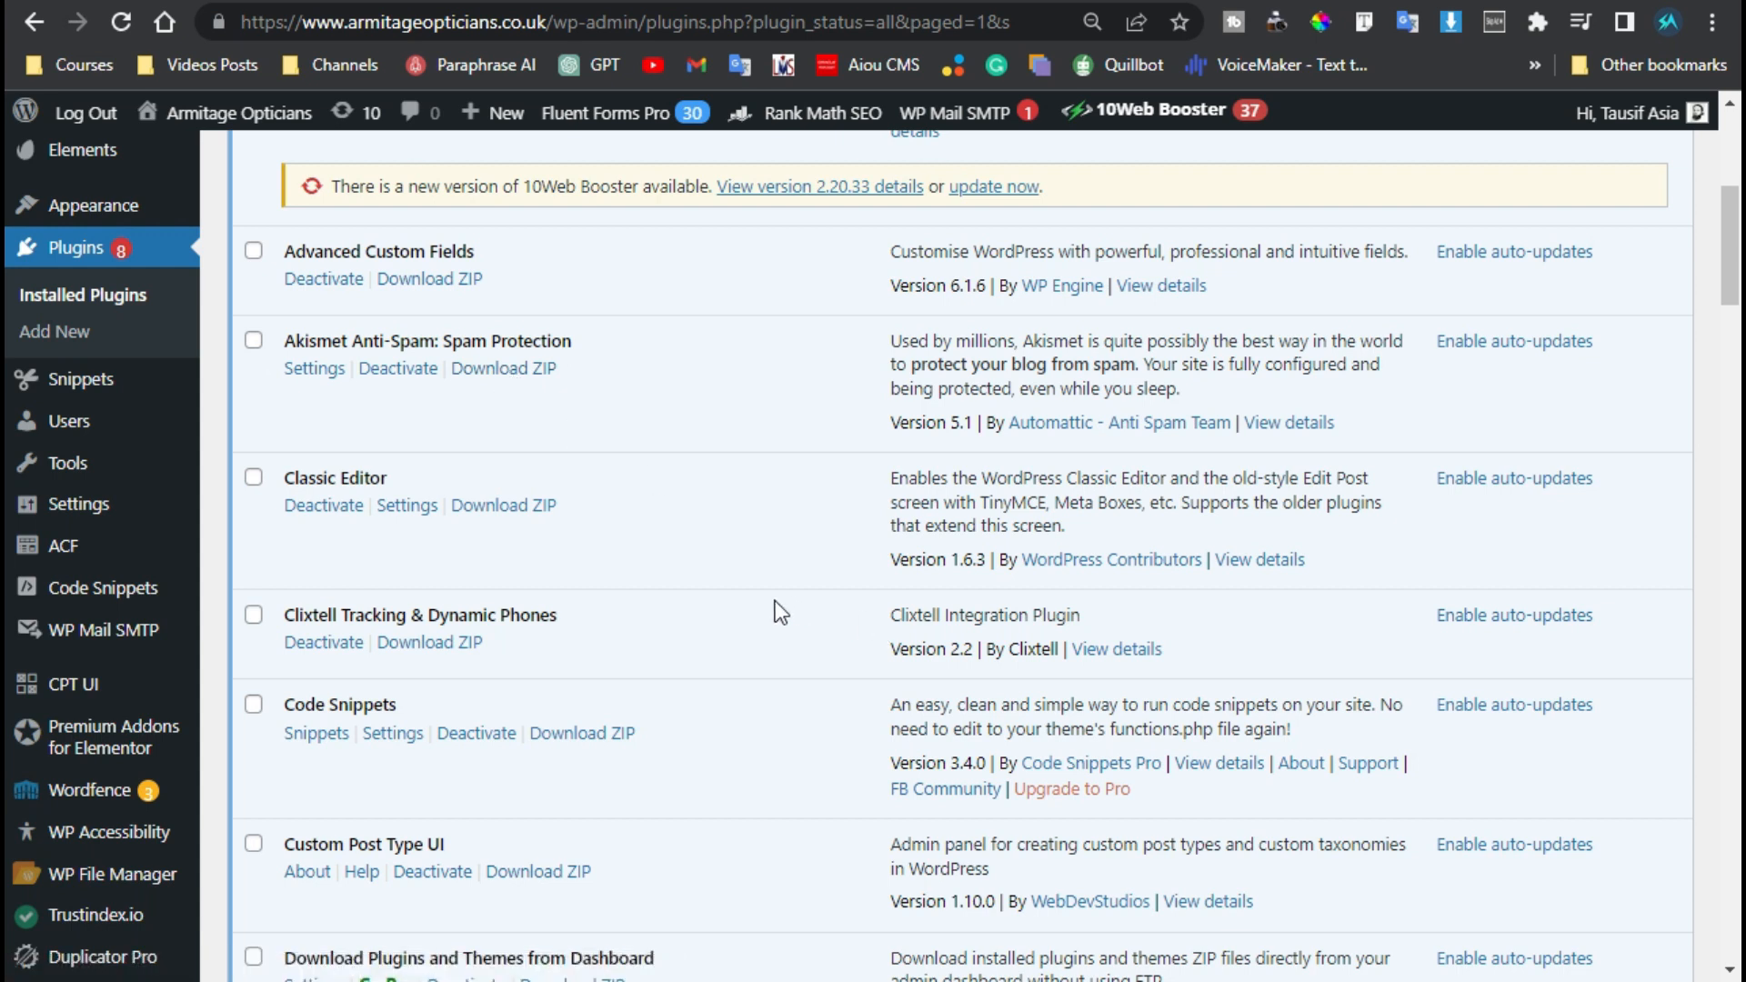
scroll("up", 3)
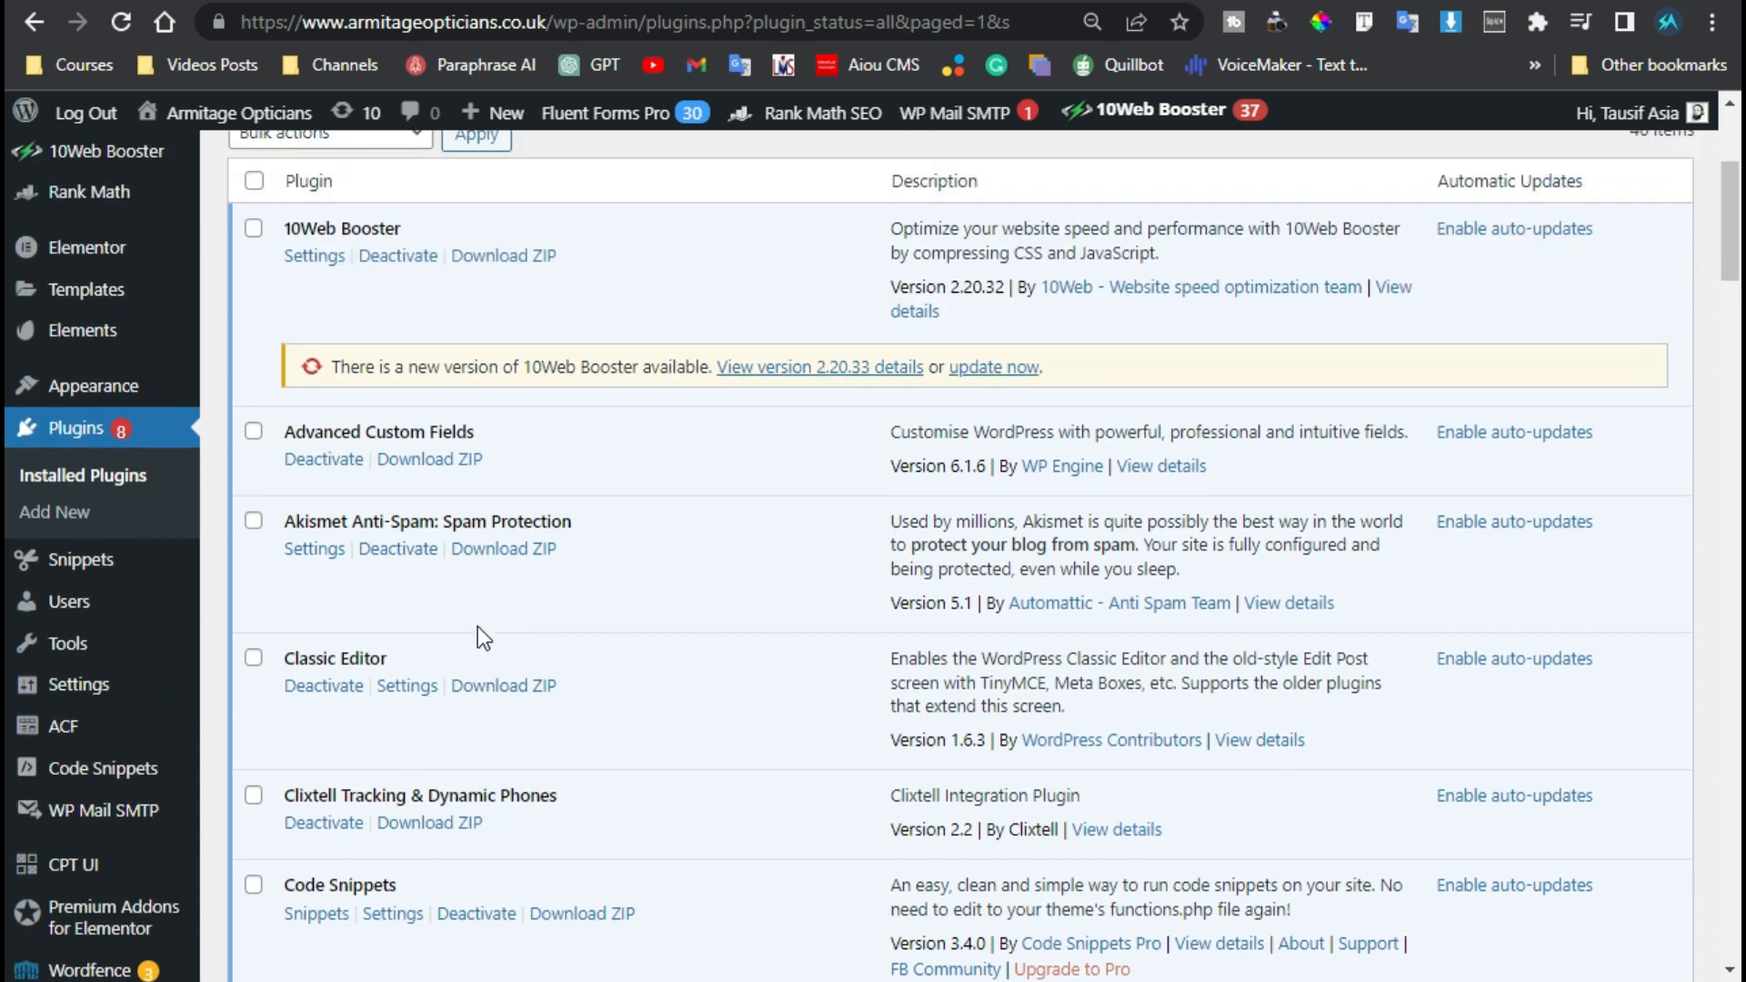
scroll("down", 3)
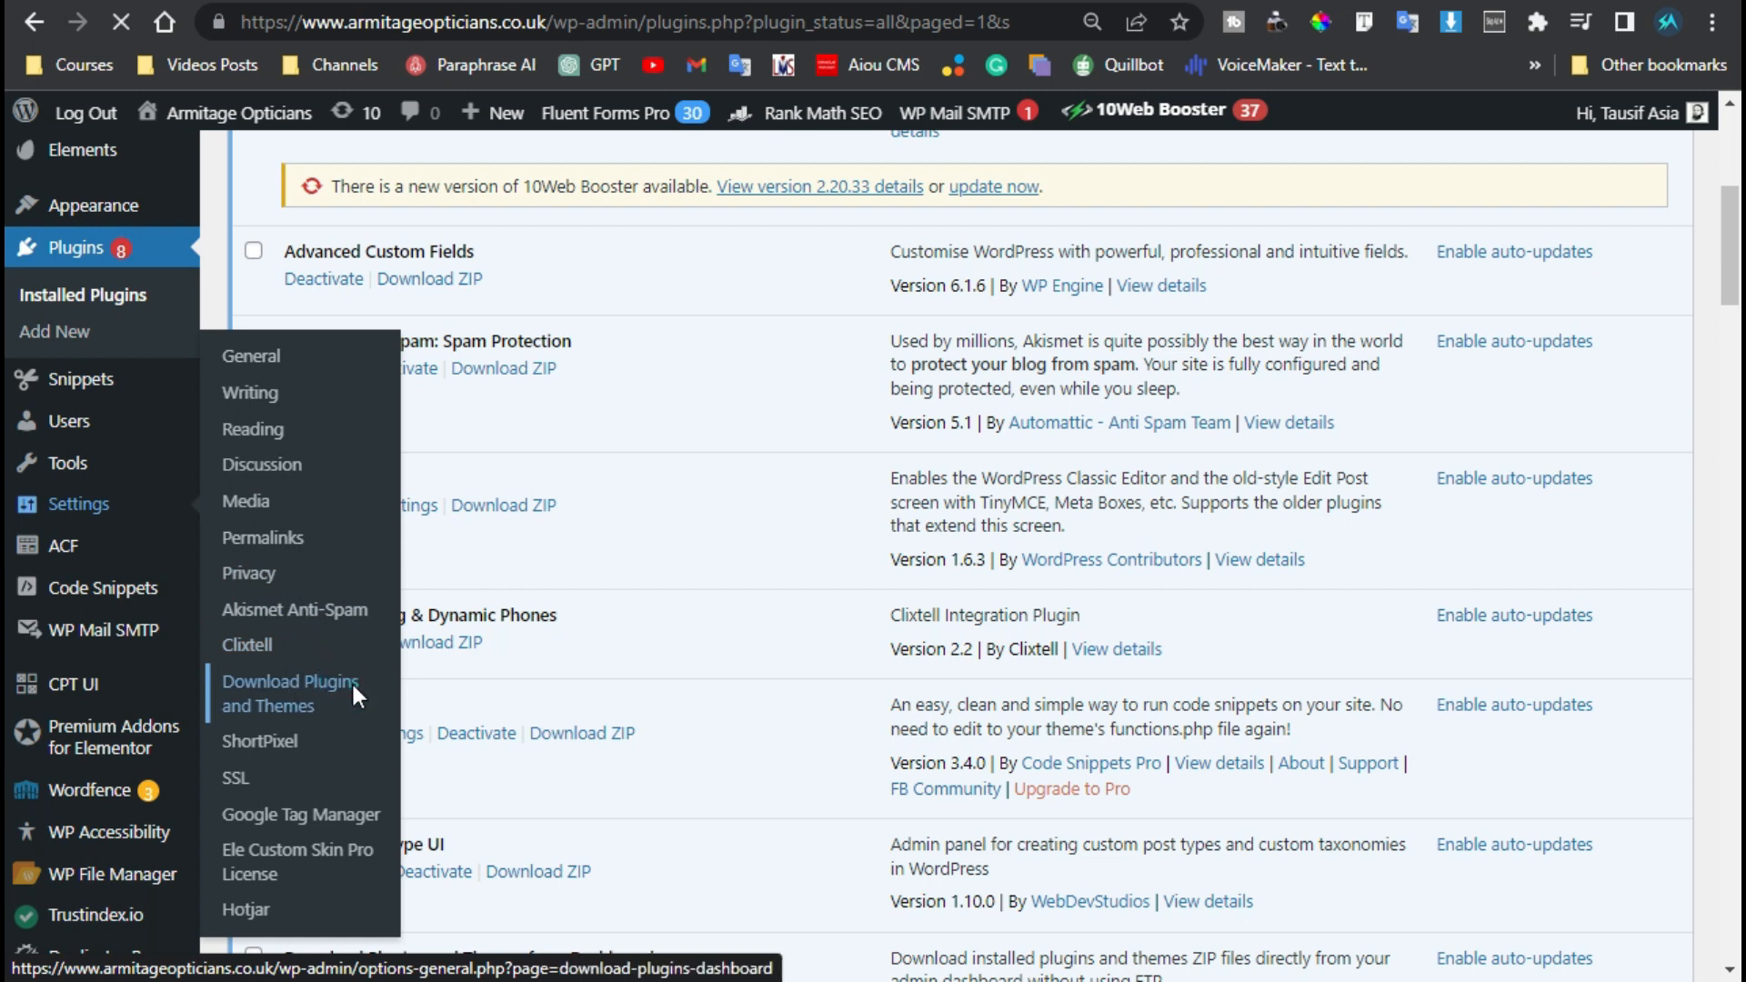
- In Download Plugins and Themes settings, download all plugins and all themes as ZIPs
left_click(291, 694)
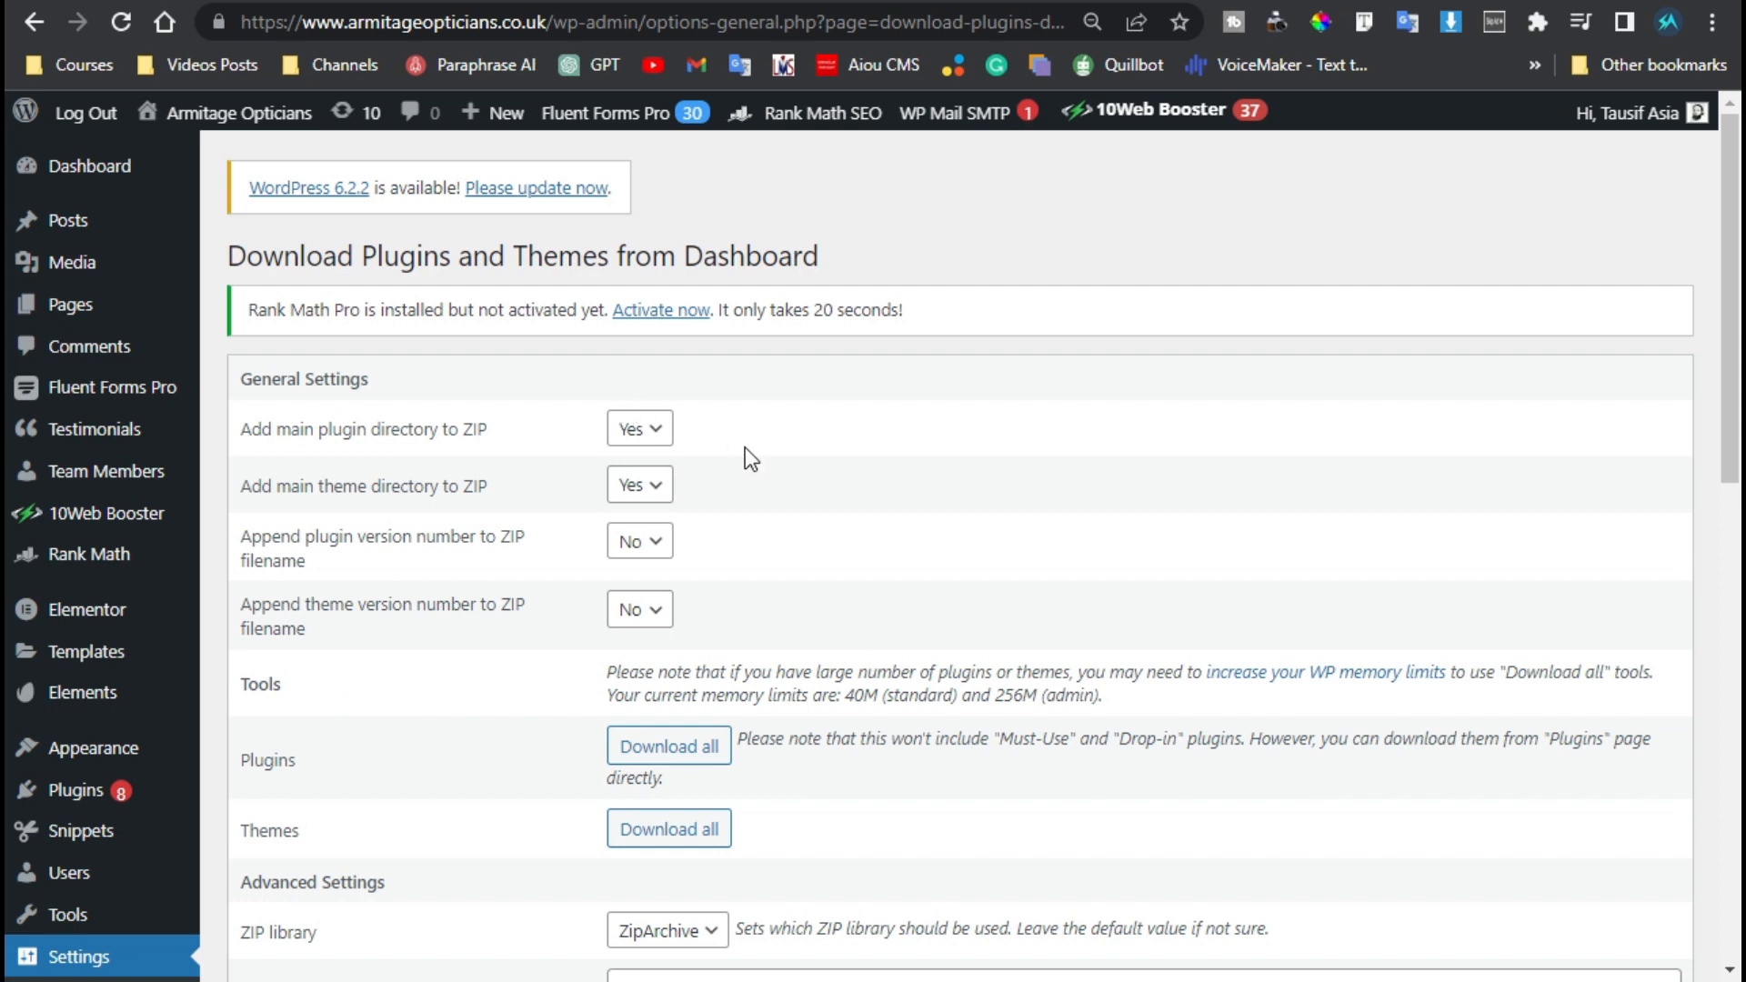
scroll("down", 3)
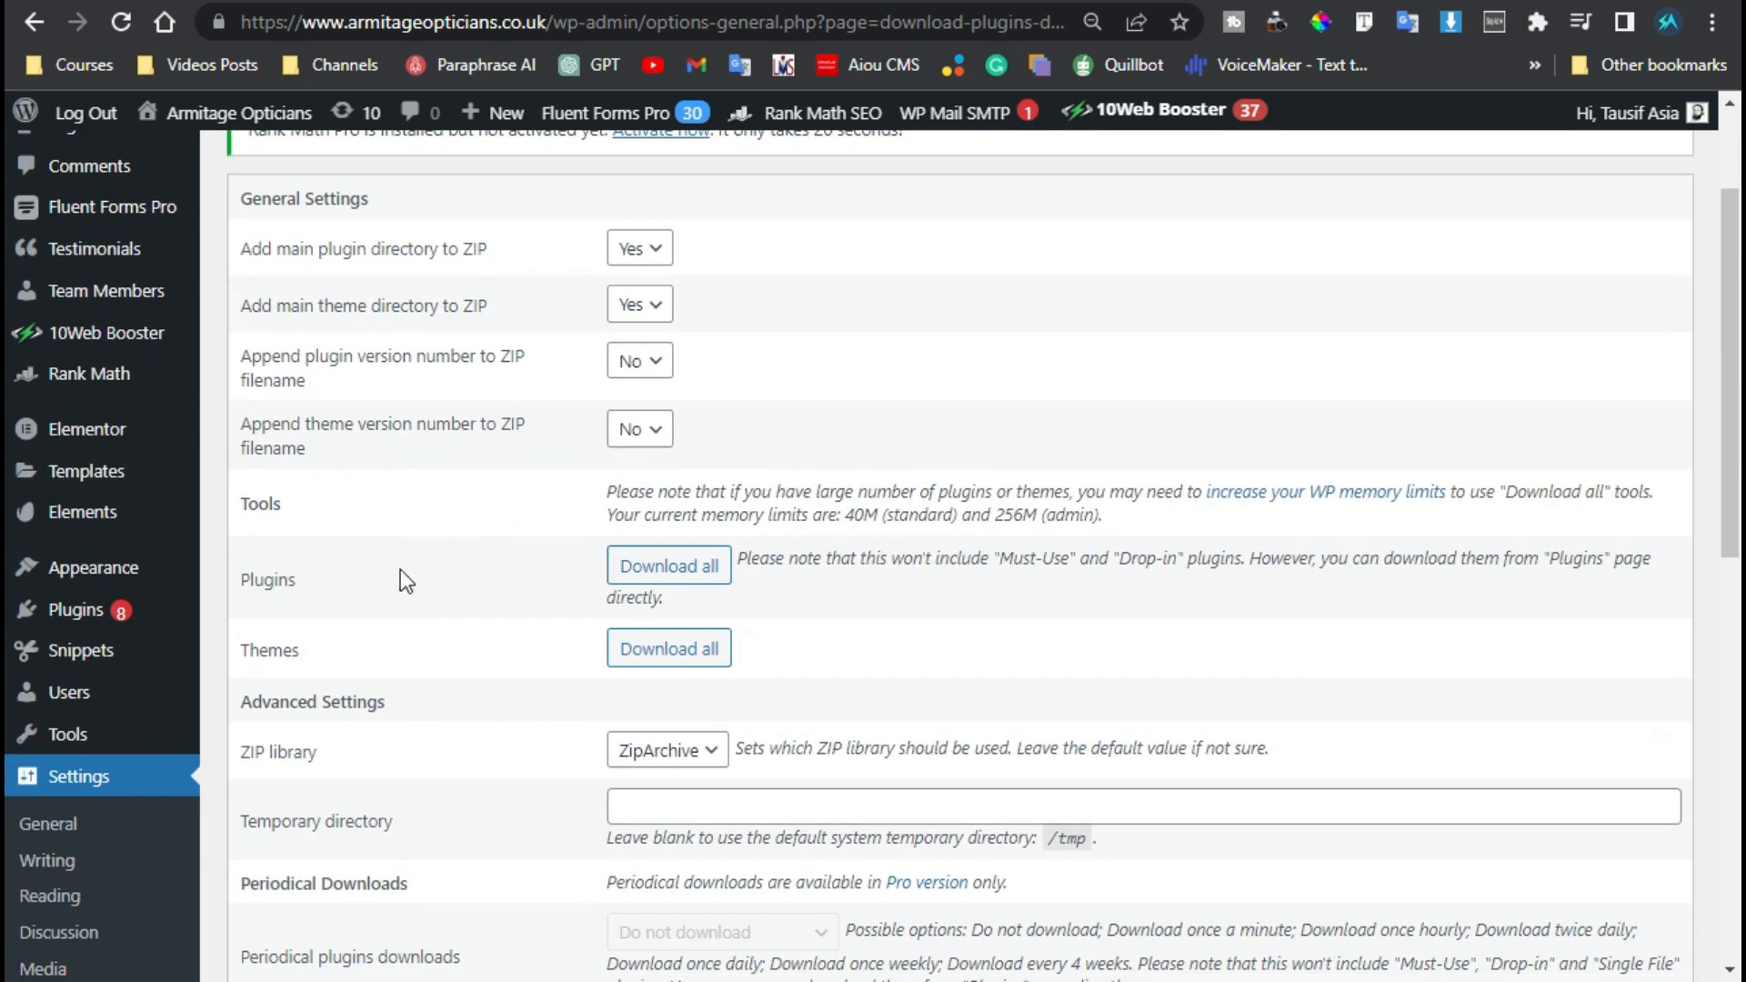
mouse_move(584, 686)
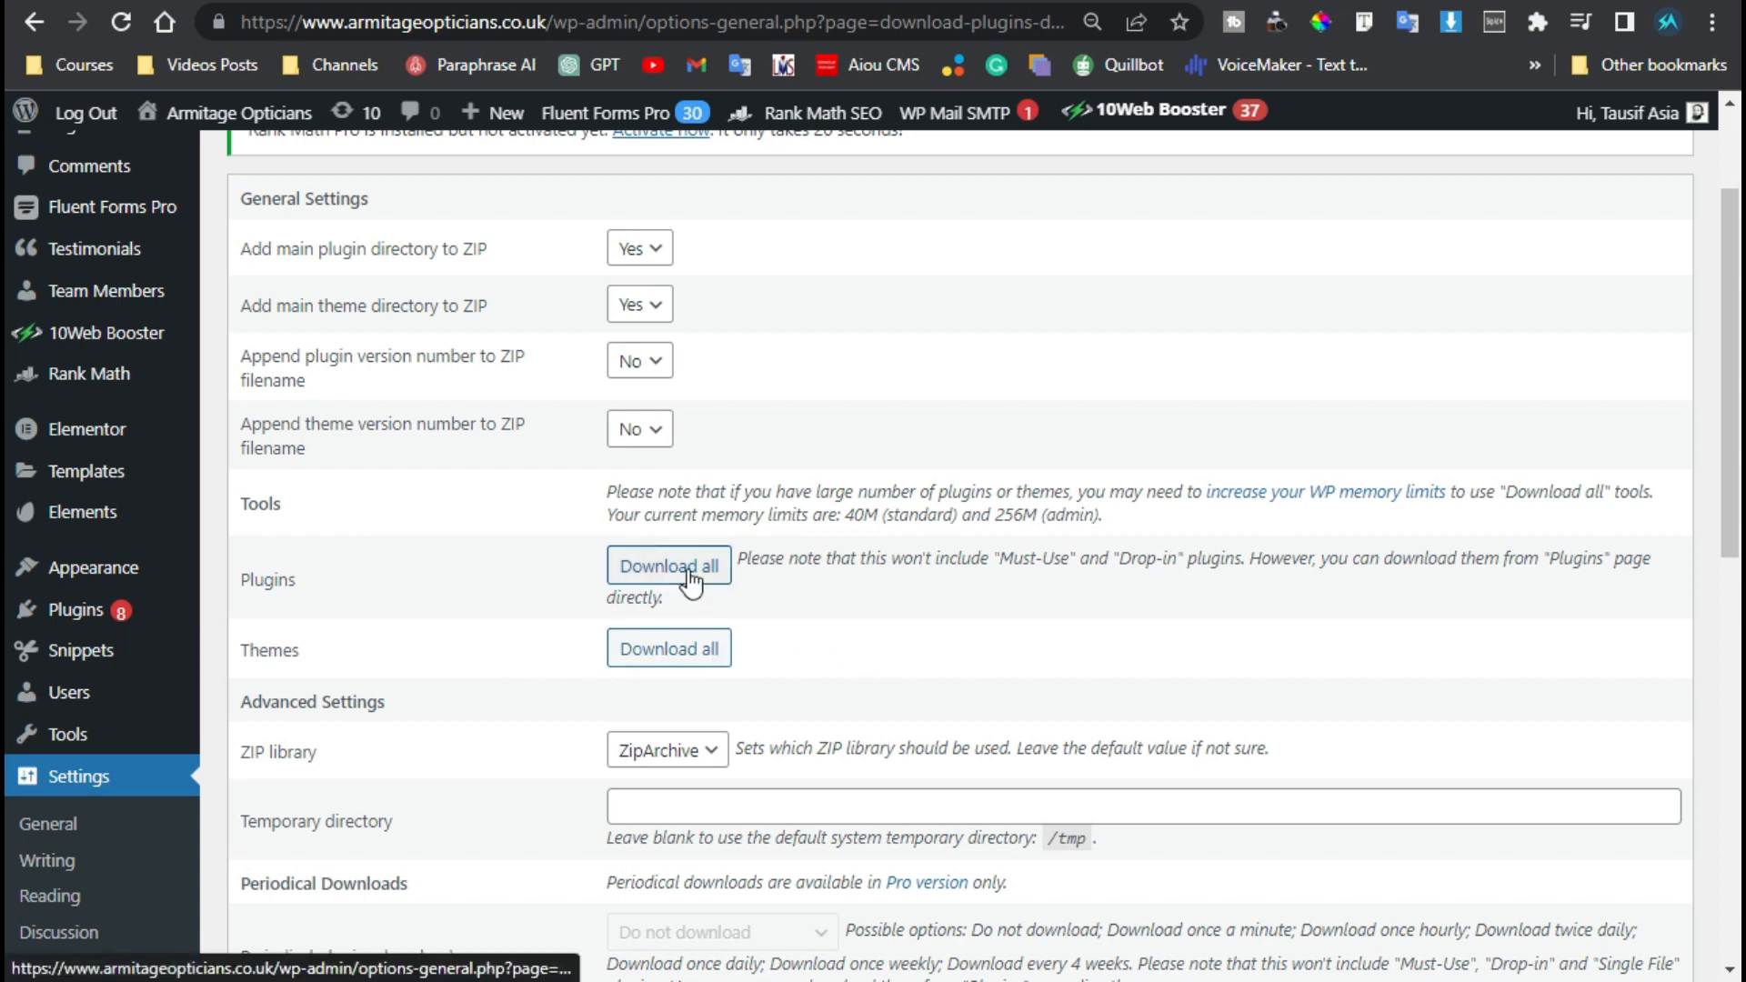
left_click(667, 564)
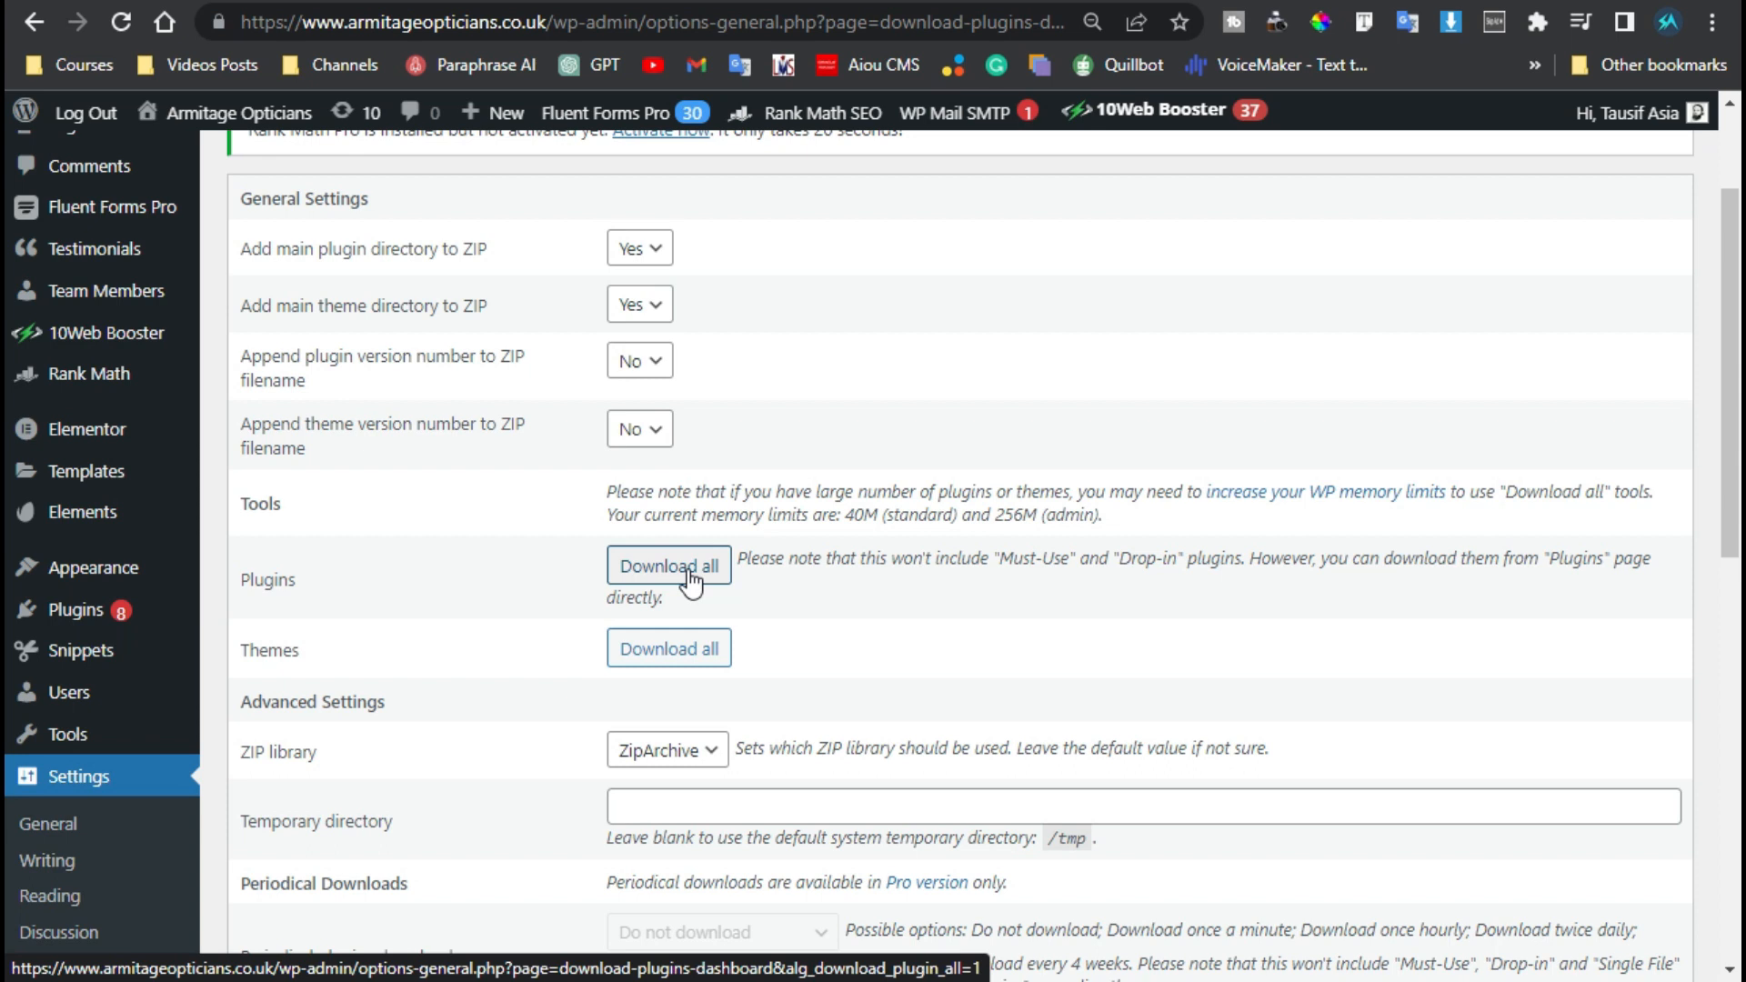
mouse_move(669, 649)
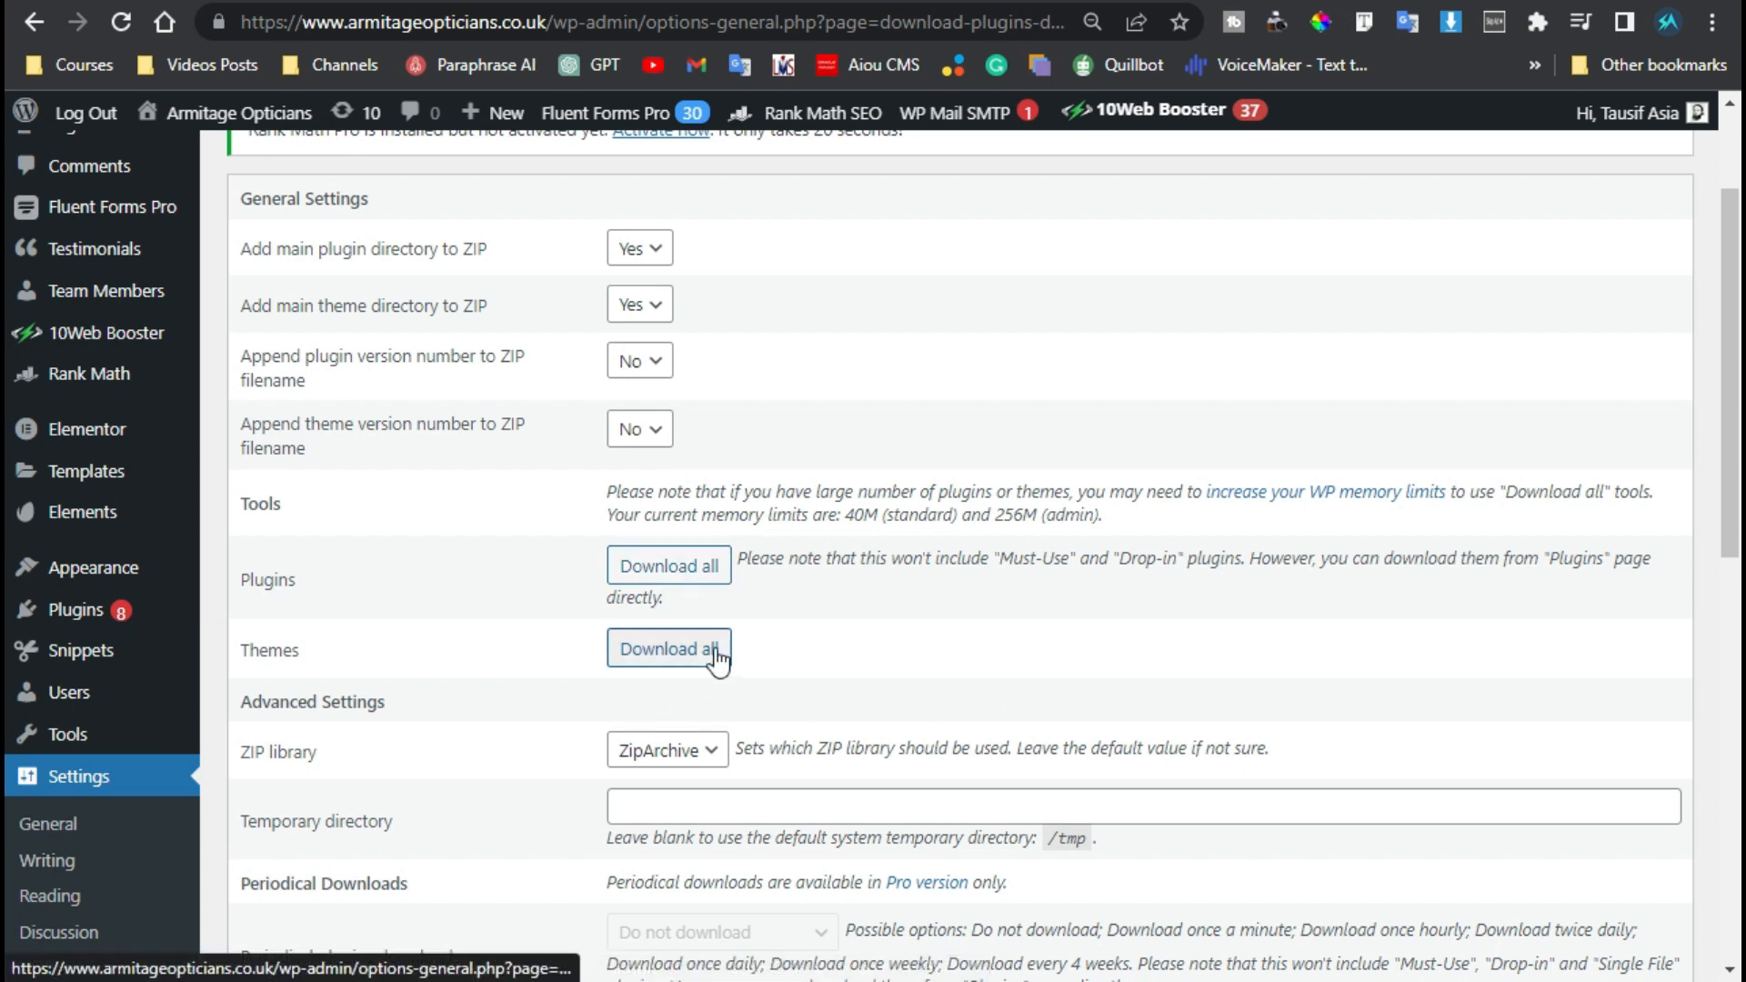
left_click(668, 650)
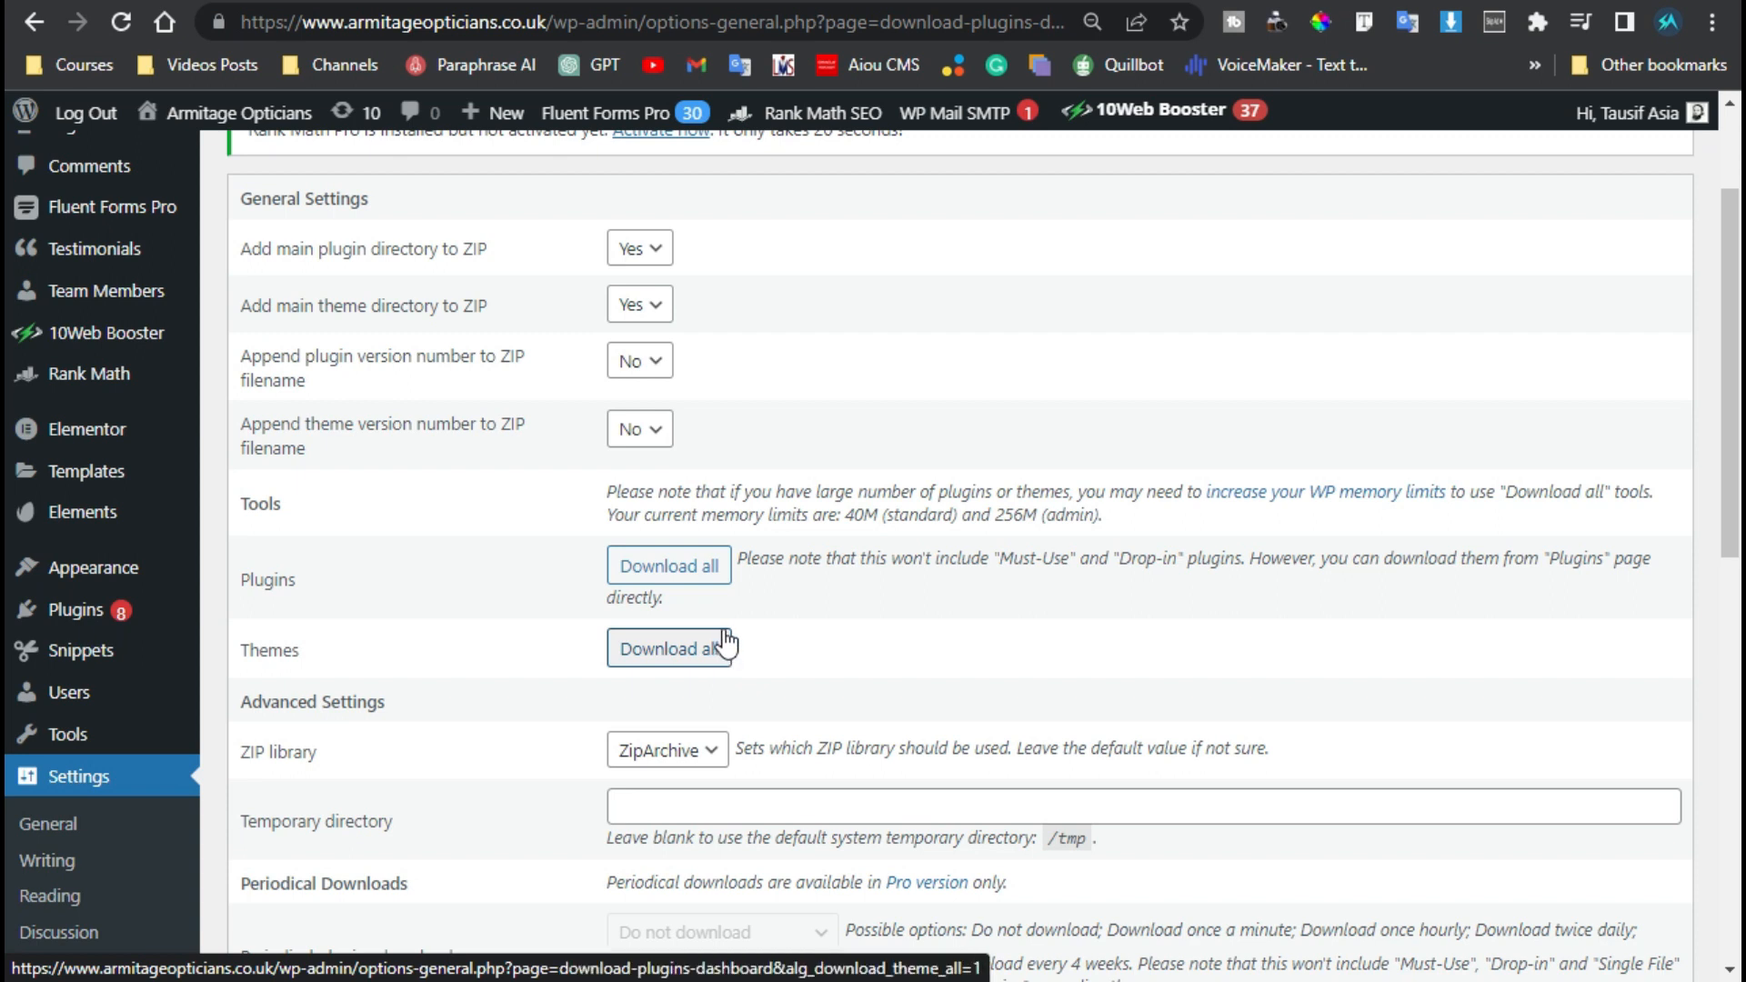